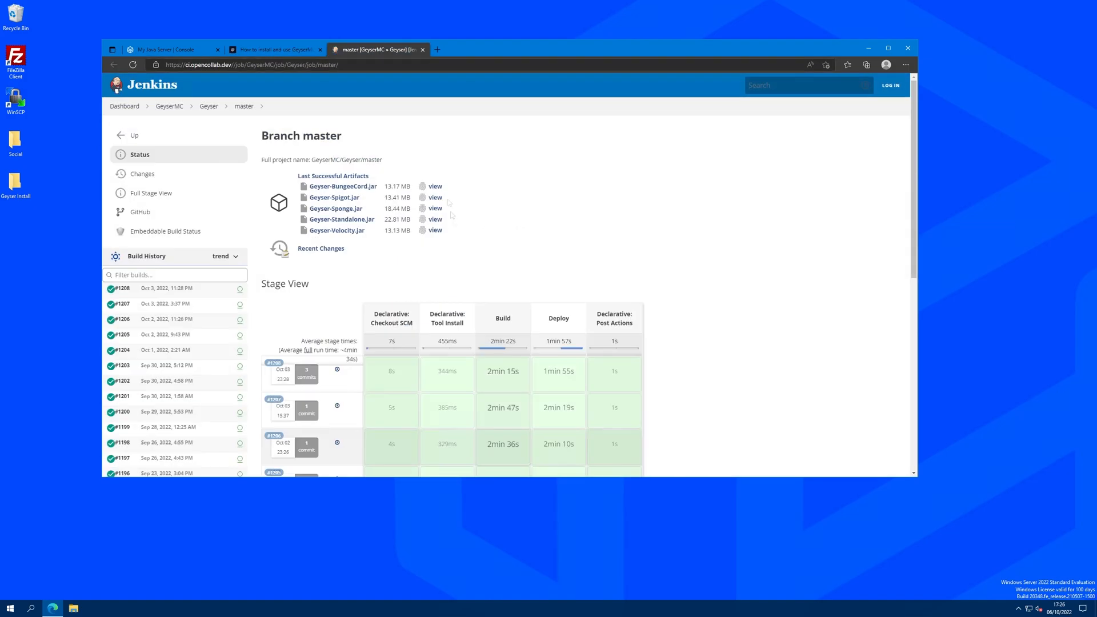
mouse_move(453, 225)
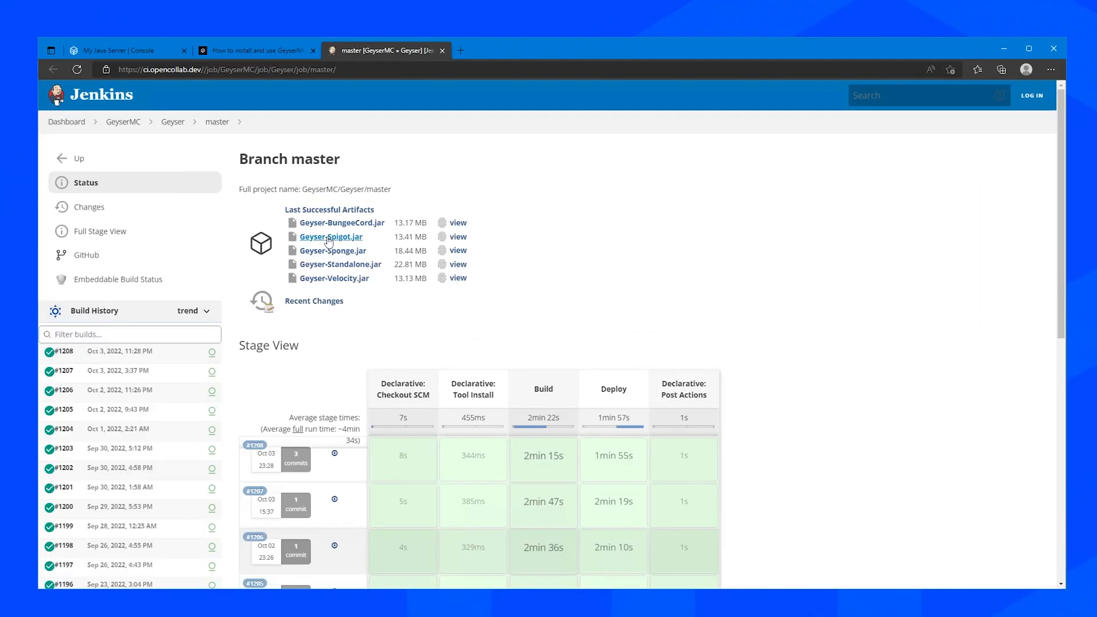
Download Geyser-Spigot.jar from the master branch's last successful build, keeping the flagged file
left_click(330, 236)
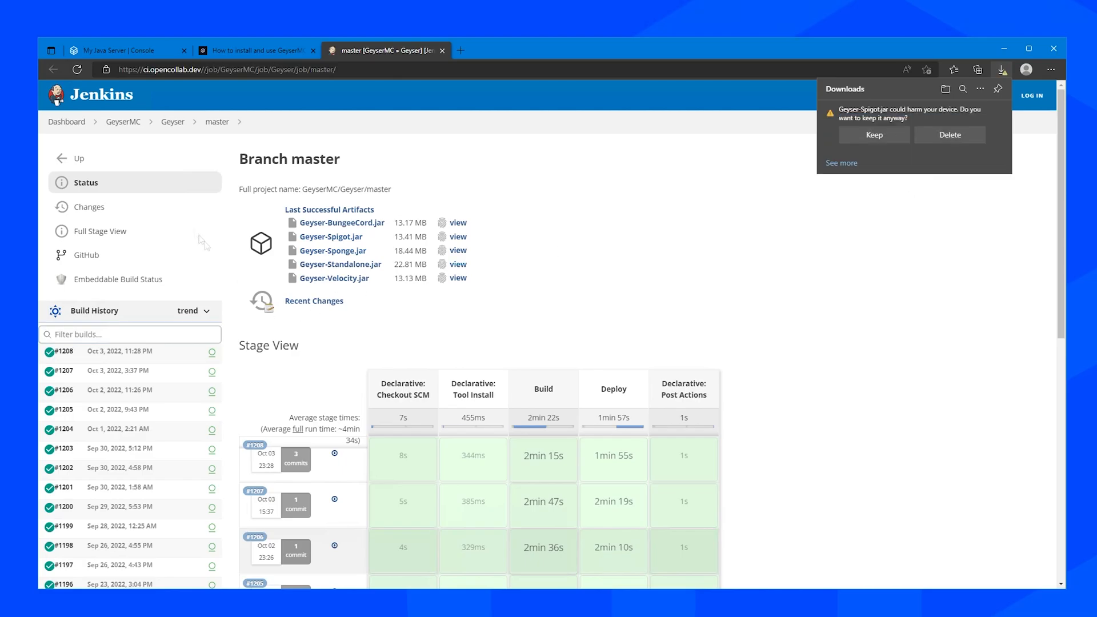
left_click(124, 121)
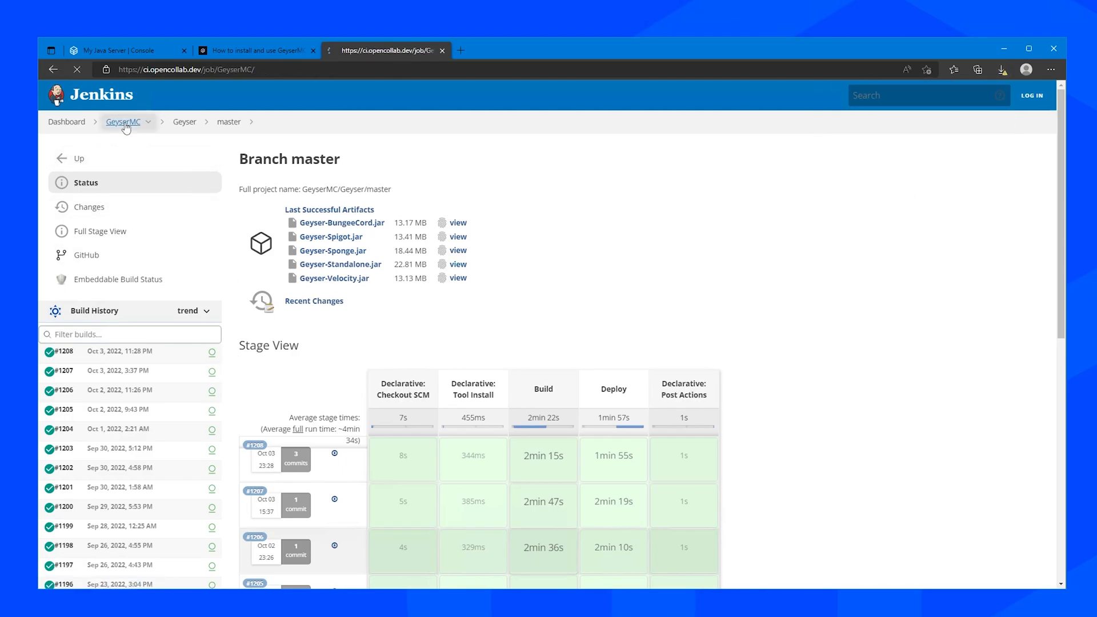
Download floodgate-spigot.jar from the Floodgate project in Jenkins, keeping the flagged file
left_click(123, 121)
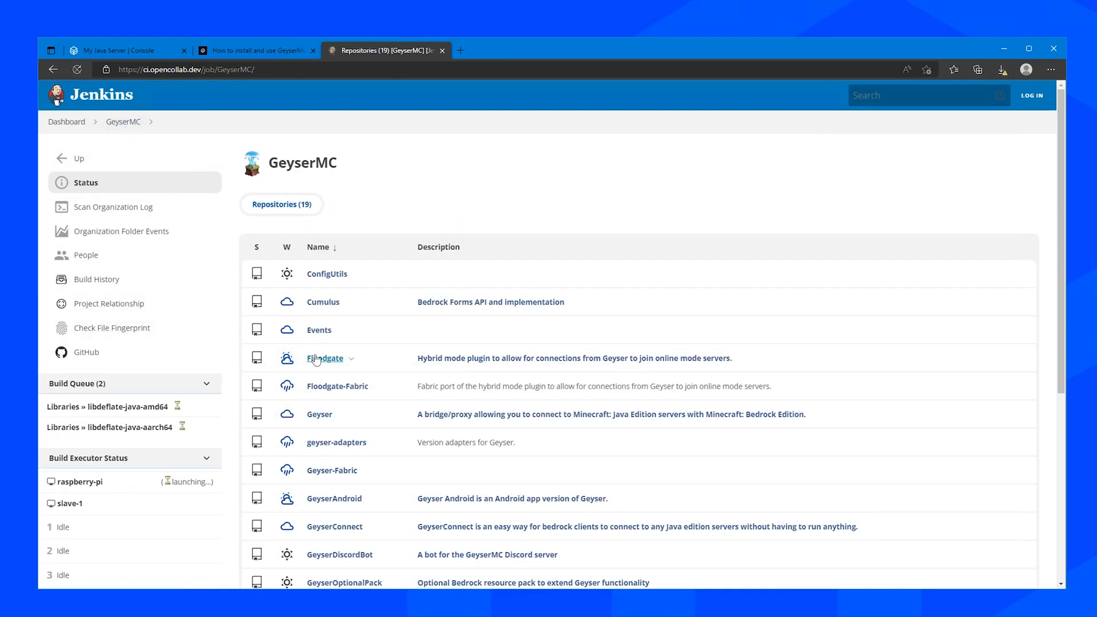
left_click(323, 358)
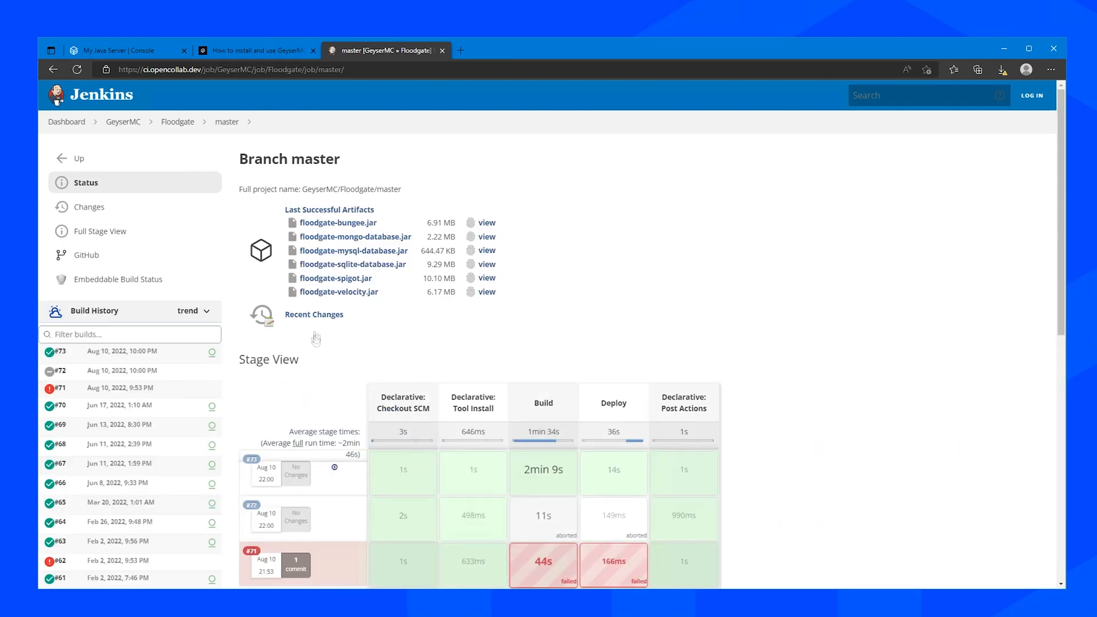
mouse_move(374, 288)
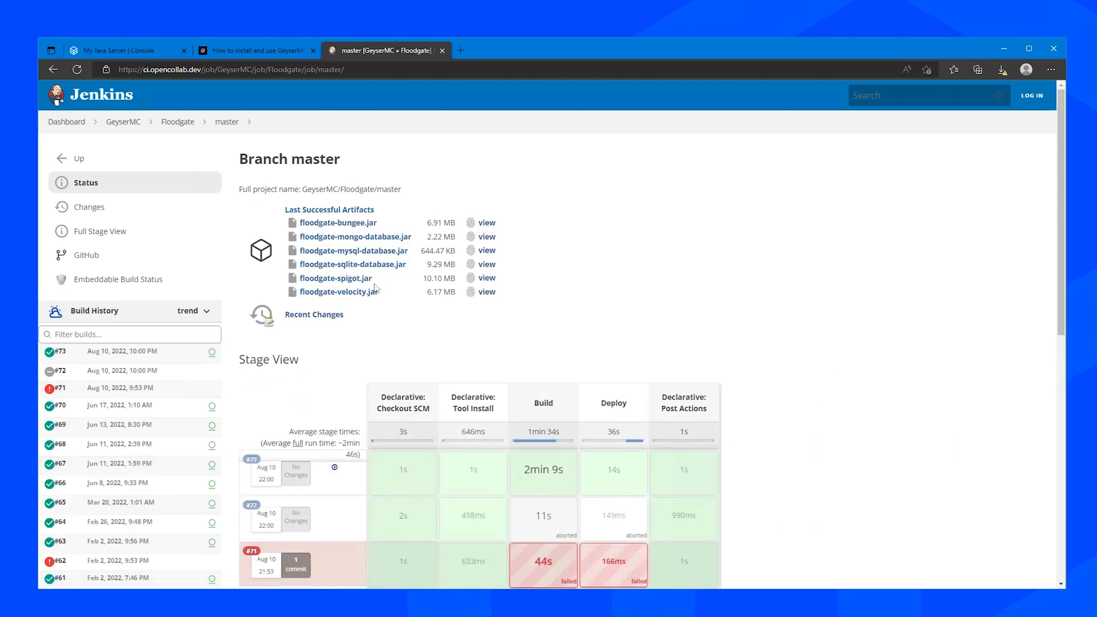
mouse_move(335, 277)
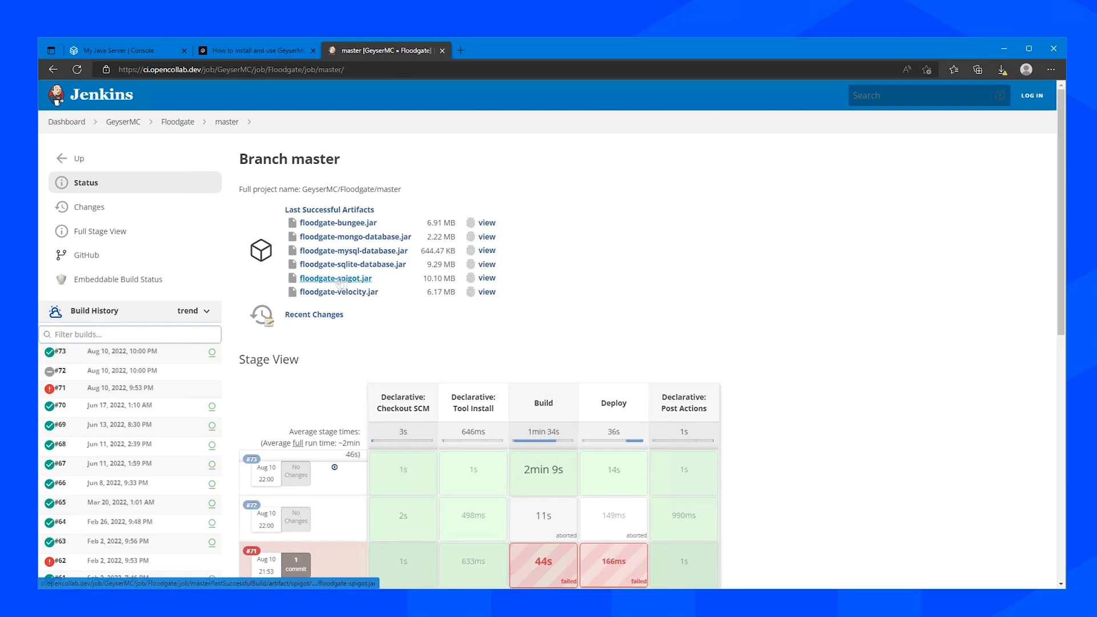
left_click(336, 277)
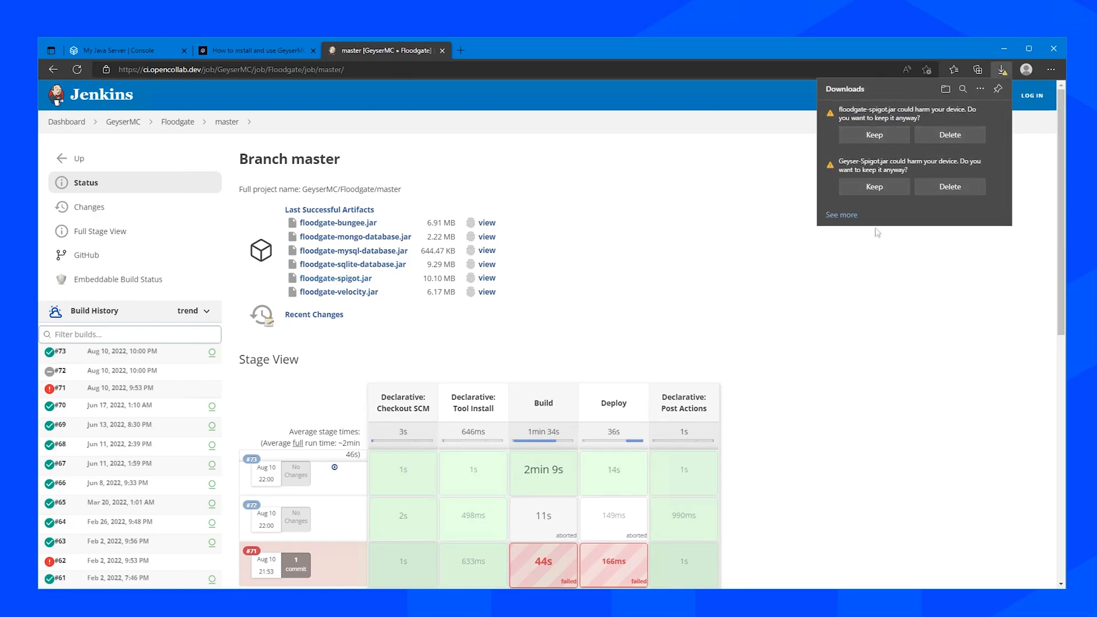
left_click(873, 135)
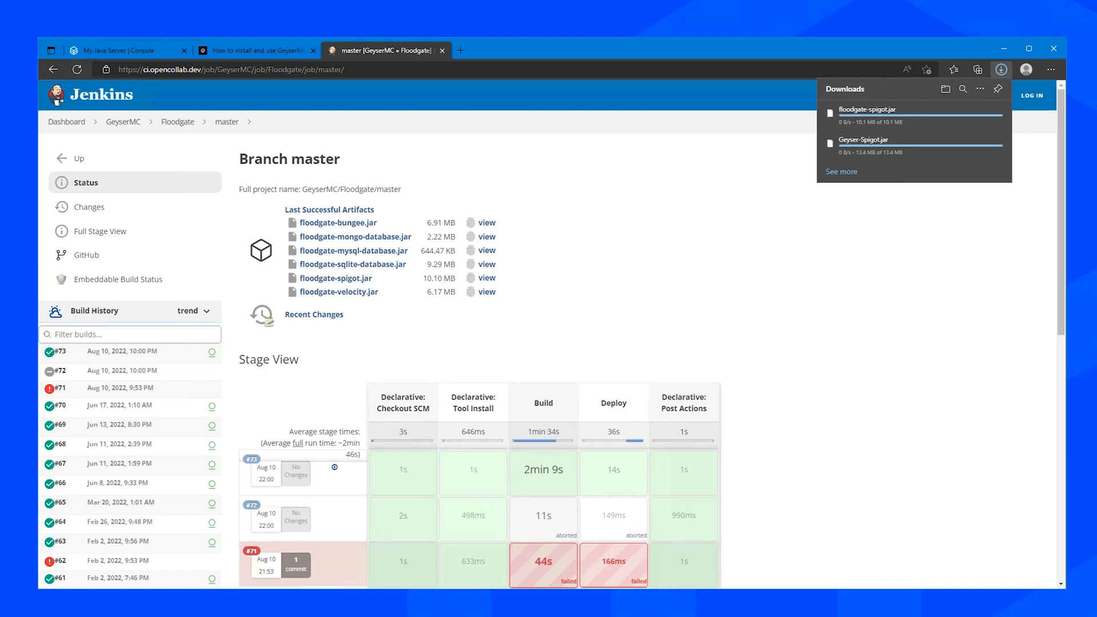
Stop the running Java server in the panel and go to its File Manager
left_click(129, 36)
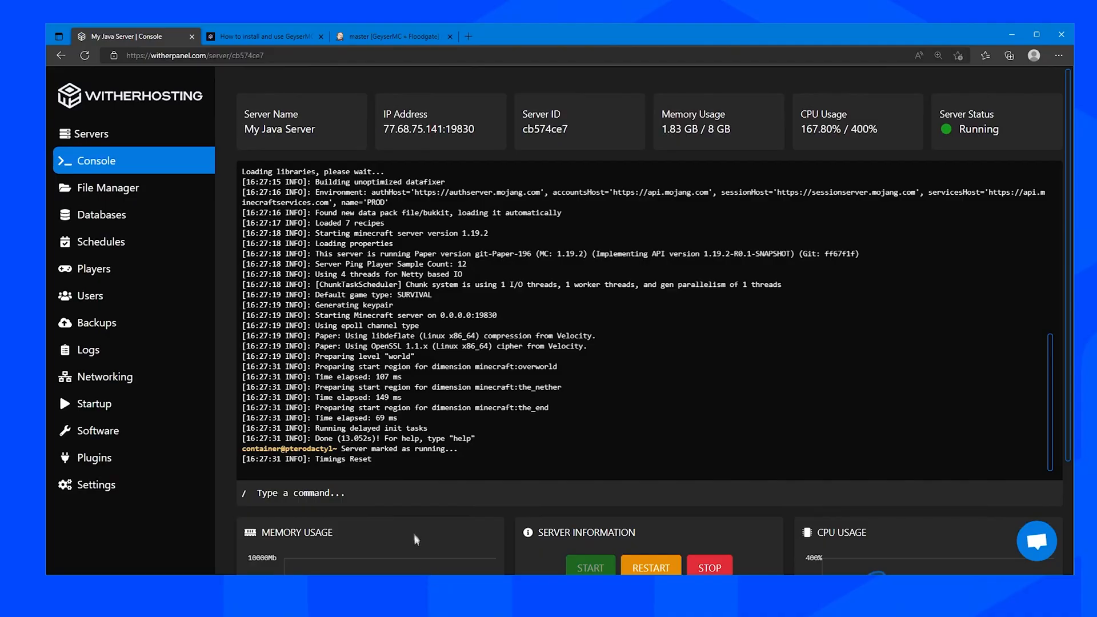
left_click(708, 568)
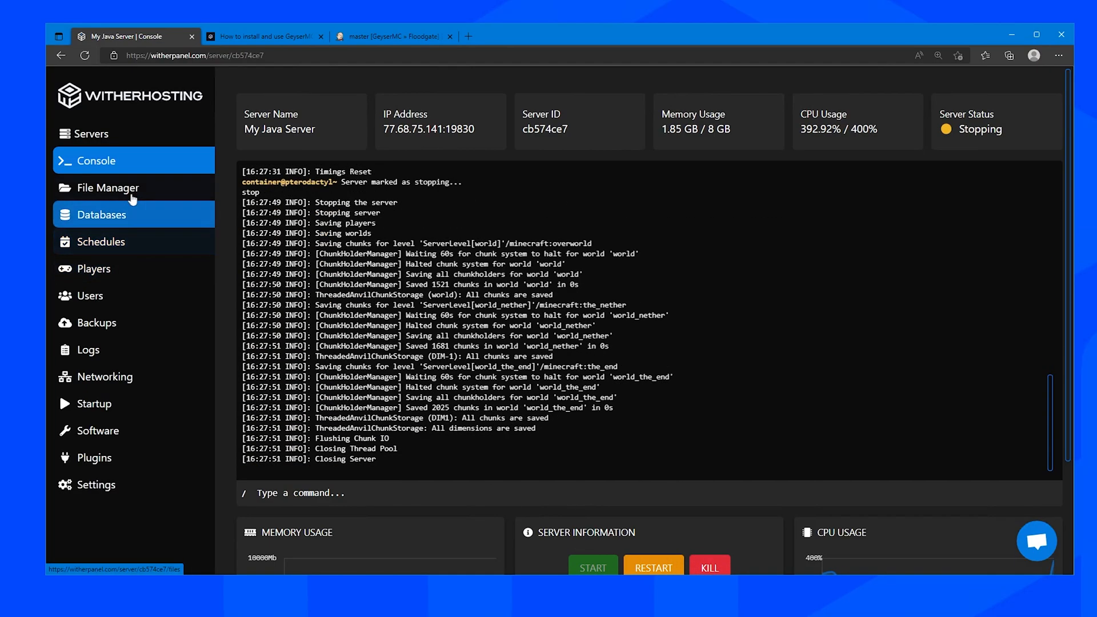
left_click(107, 187)
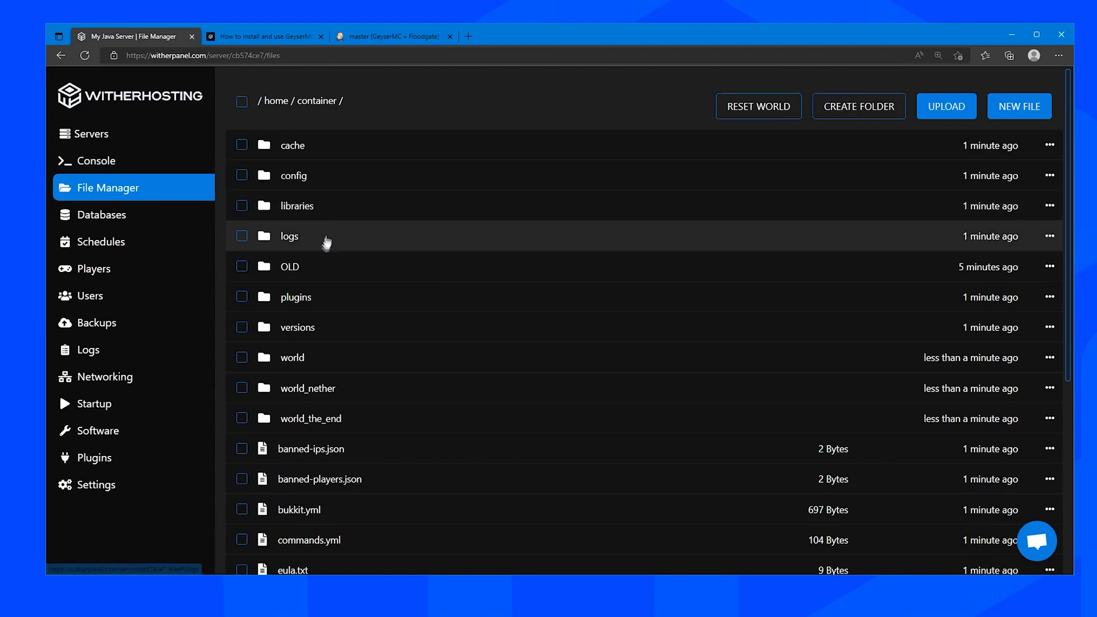
Upload both Spigot jars into the plugins folder and start the server so they load
left_click(295, 297)
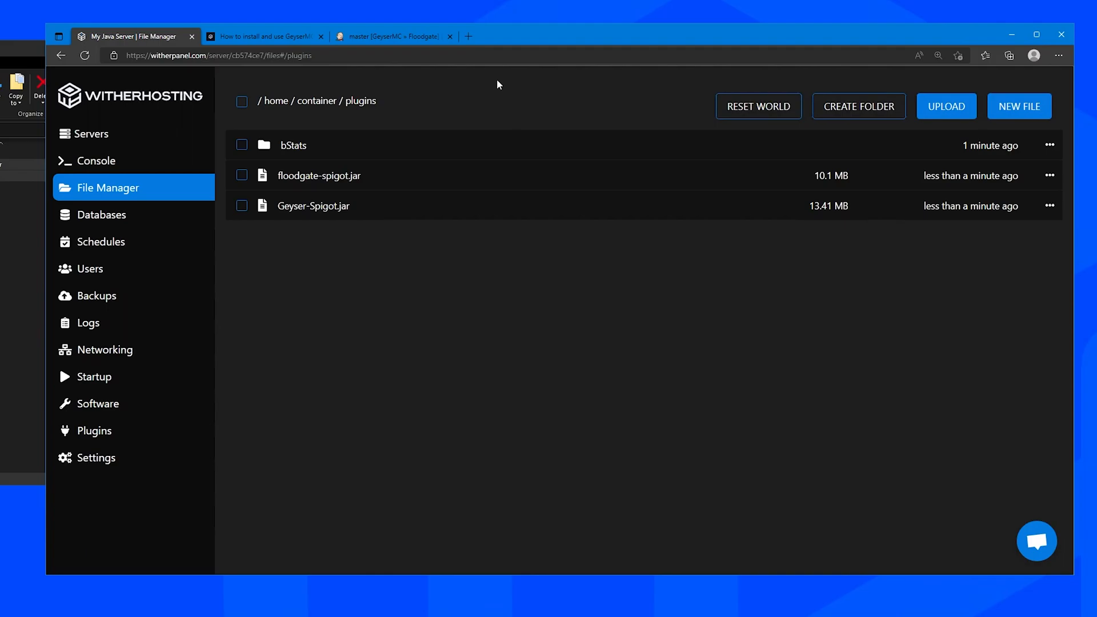
mouse_move(160, 179)
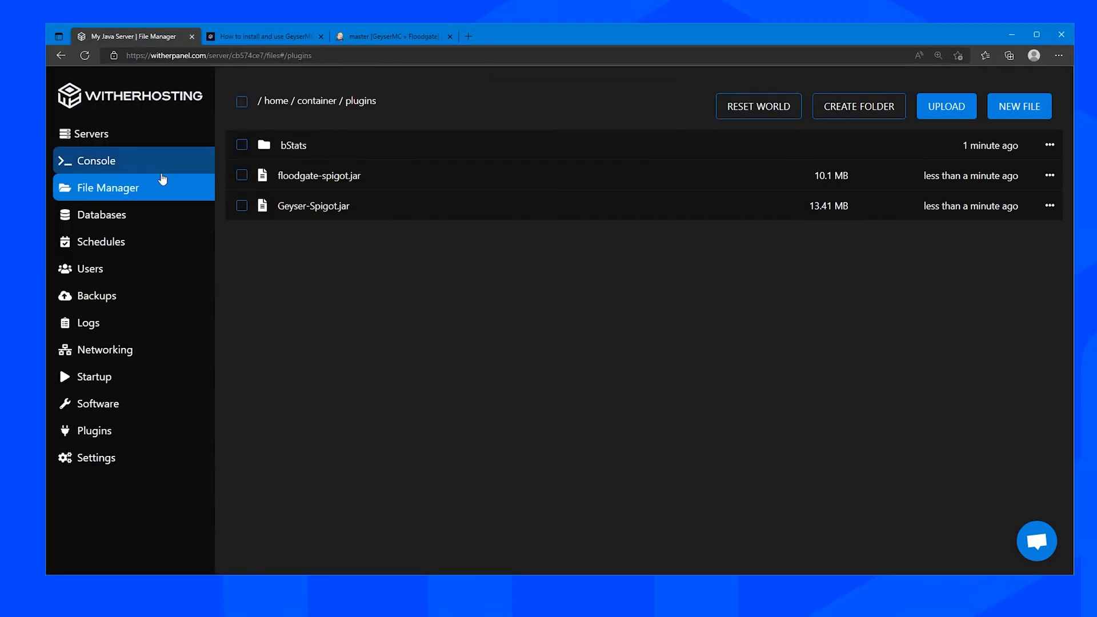
left_click(96, 160)
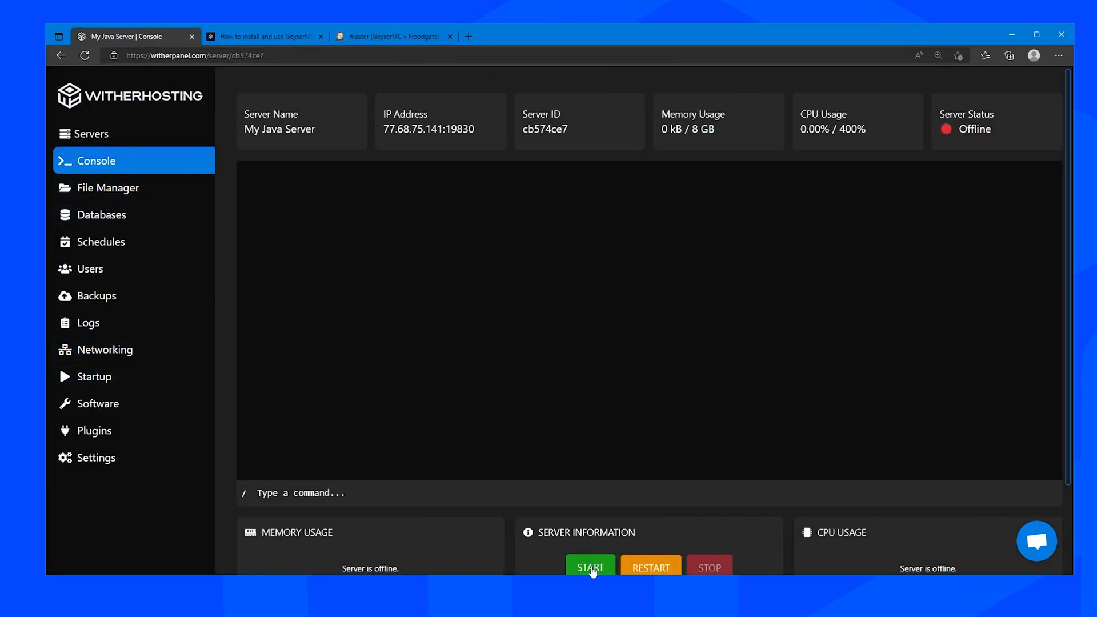
left_click(589, 567)
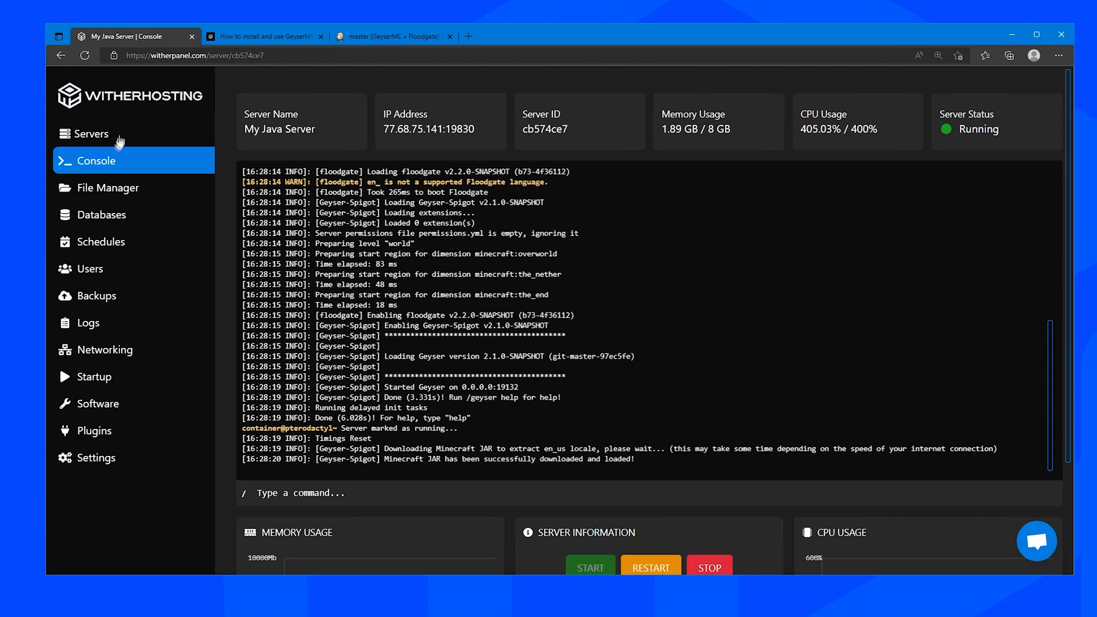
left_click(109, 188)
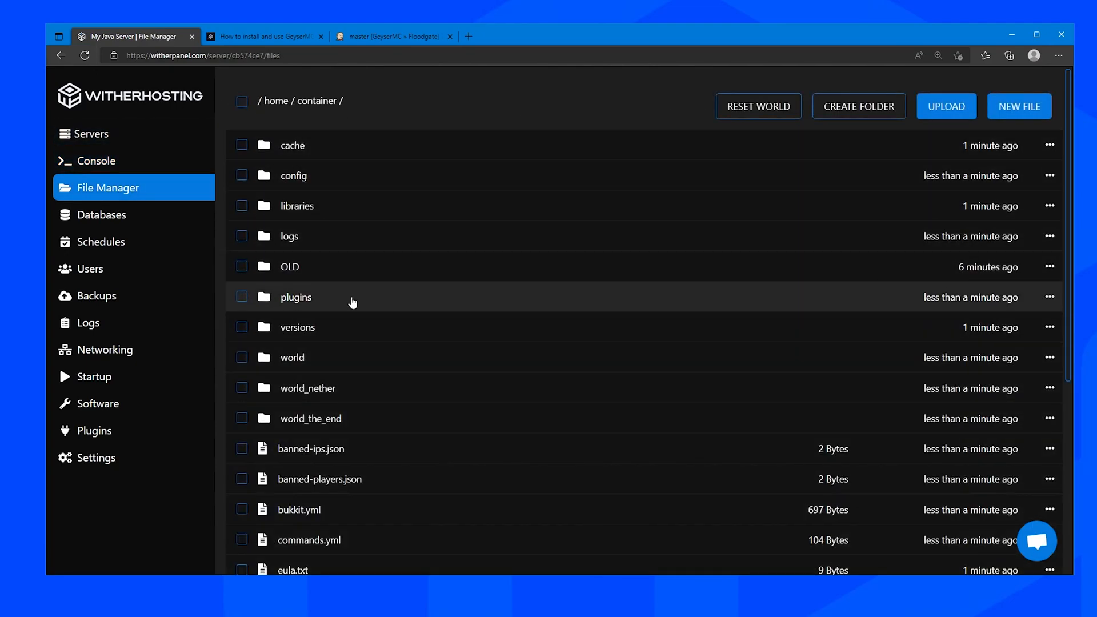
Open plugins/Geyser-Spigot/config.yml and view its bedrock address and port section
left_click(295, 297)
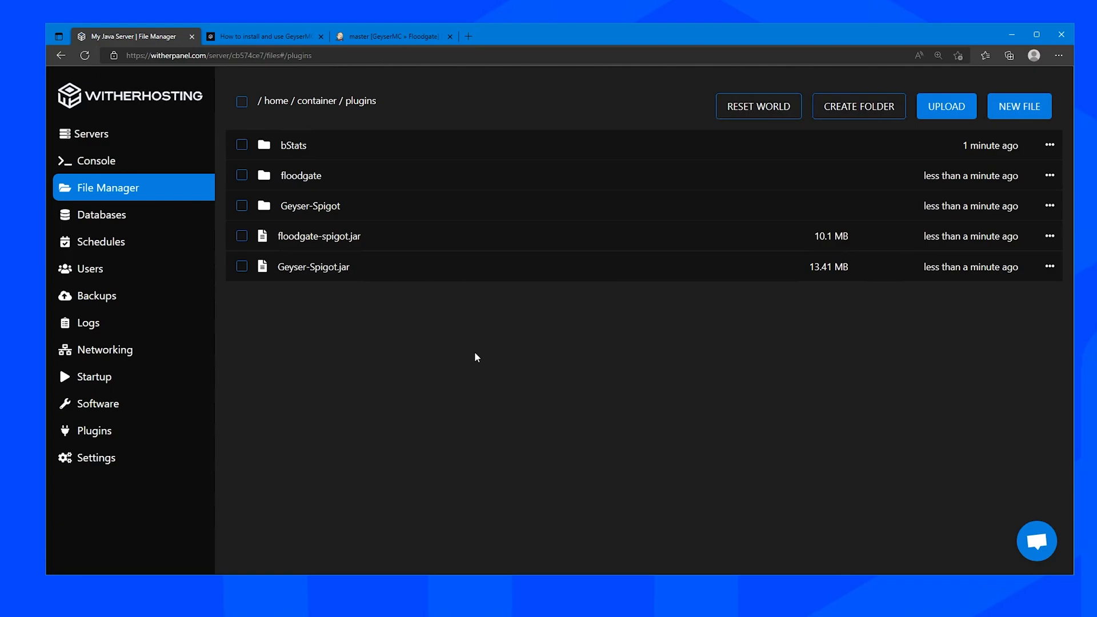
mouse_move(323, 205)
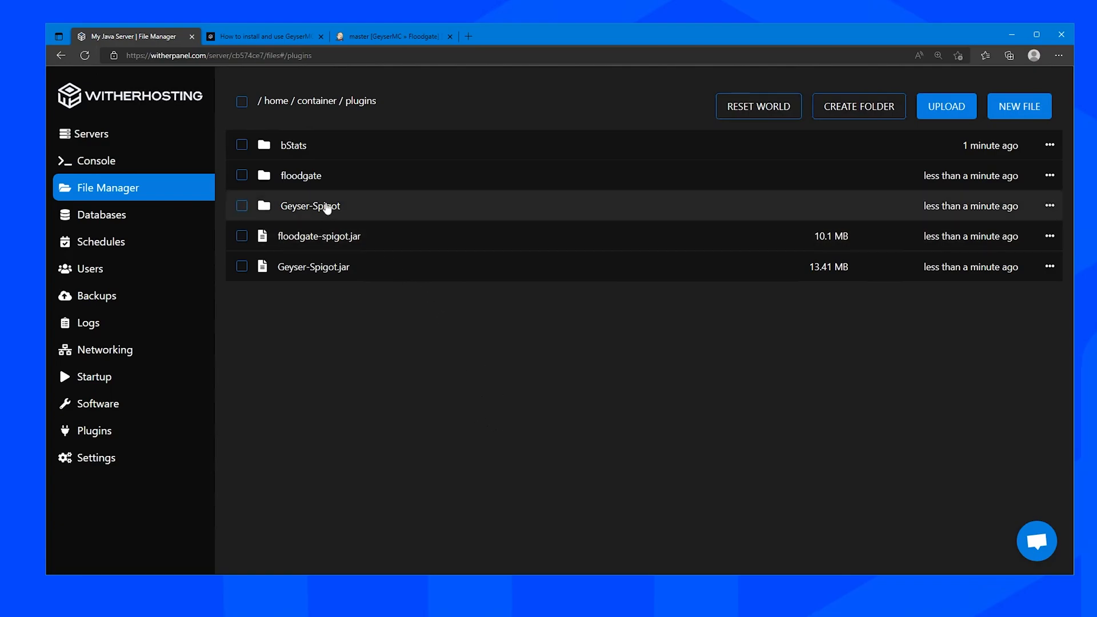
left_click(310, 205)
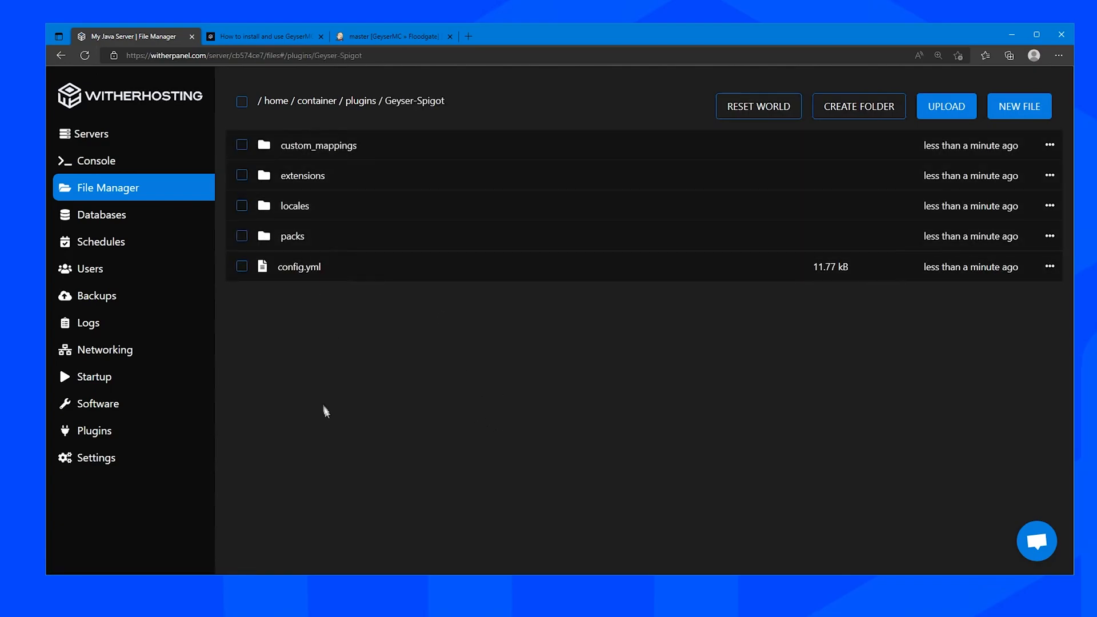
left_click(298, 267)
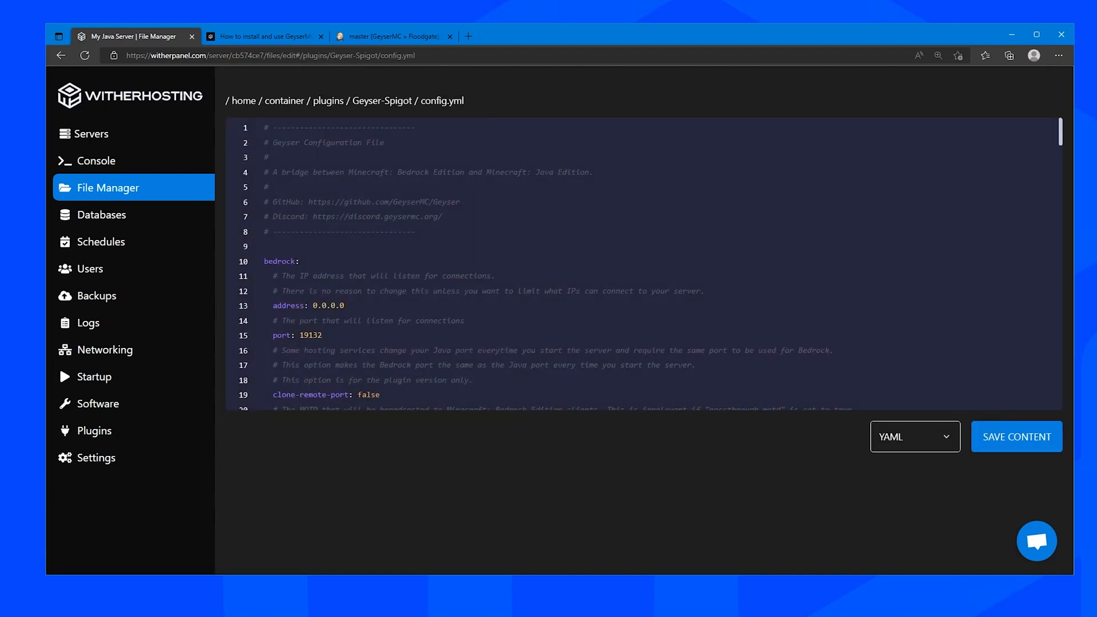
scroll("down", 3)
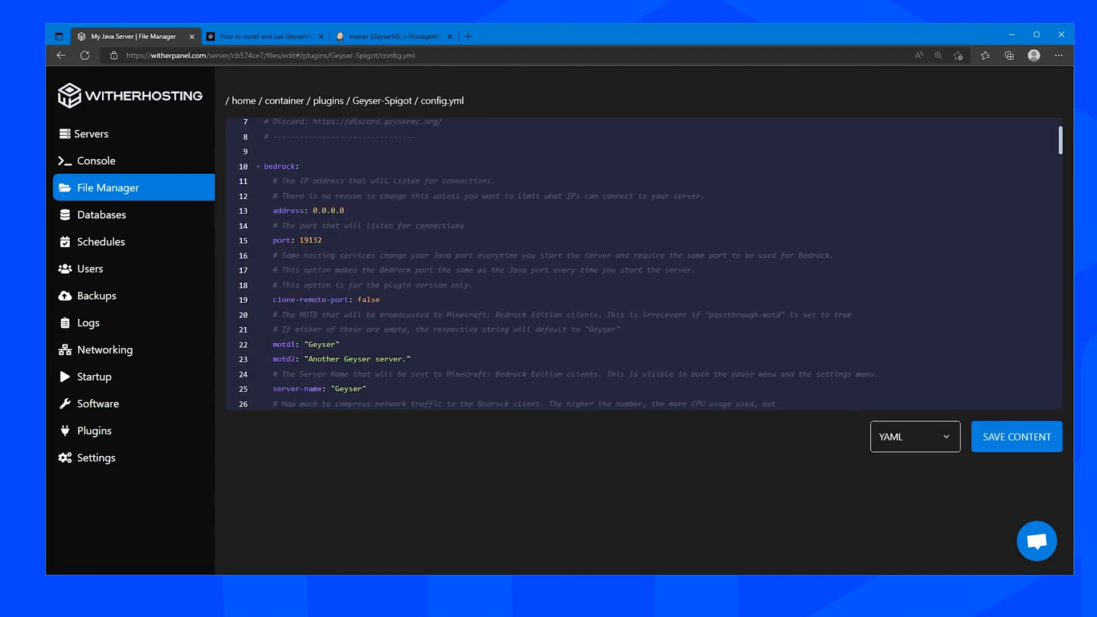
mouse_move(185, 358)
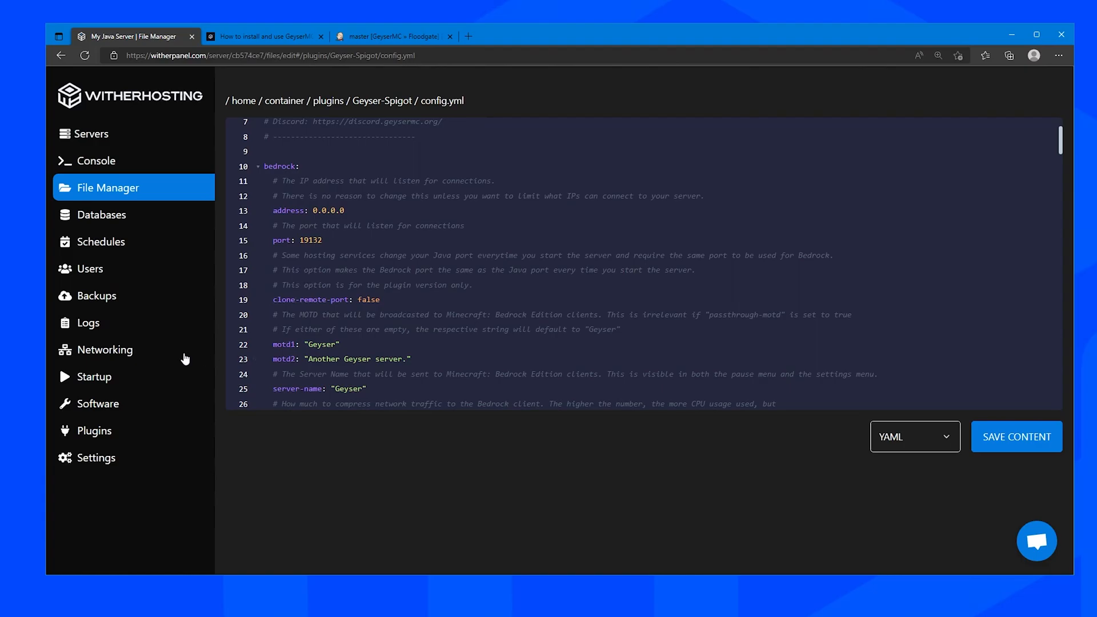
In Networking, delete the extra port allocation leaving only primary port 19830, then return to the config
left_click(106, 350)
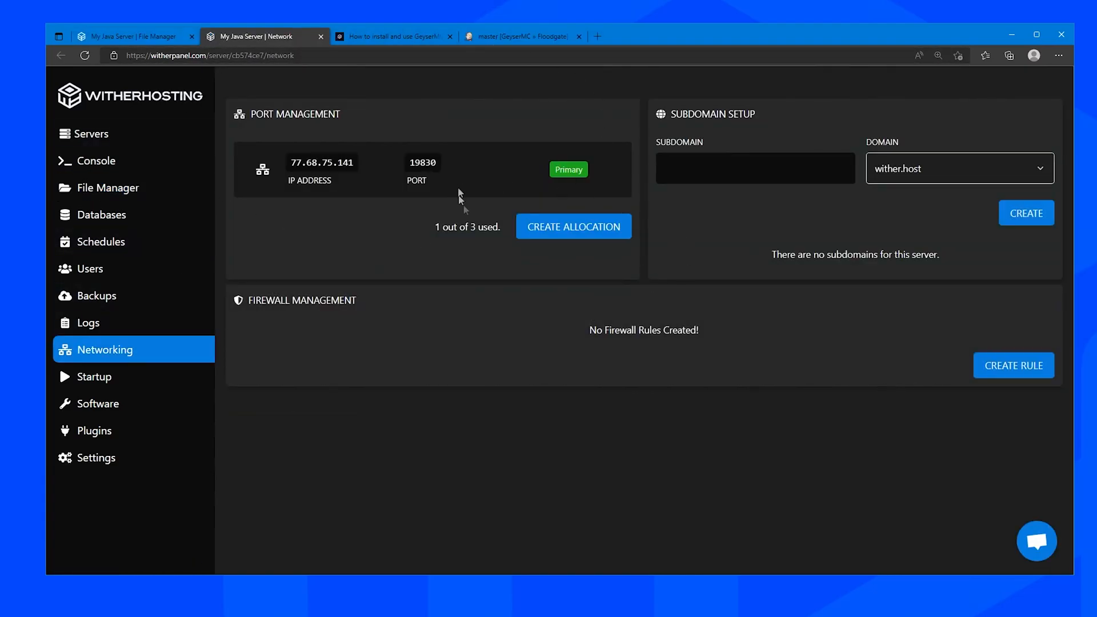
left_click(573, 226)
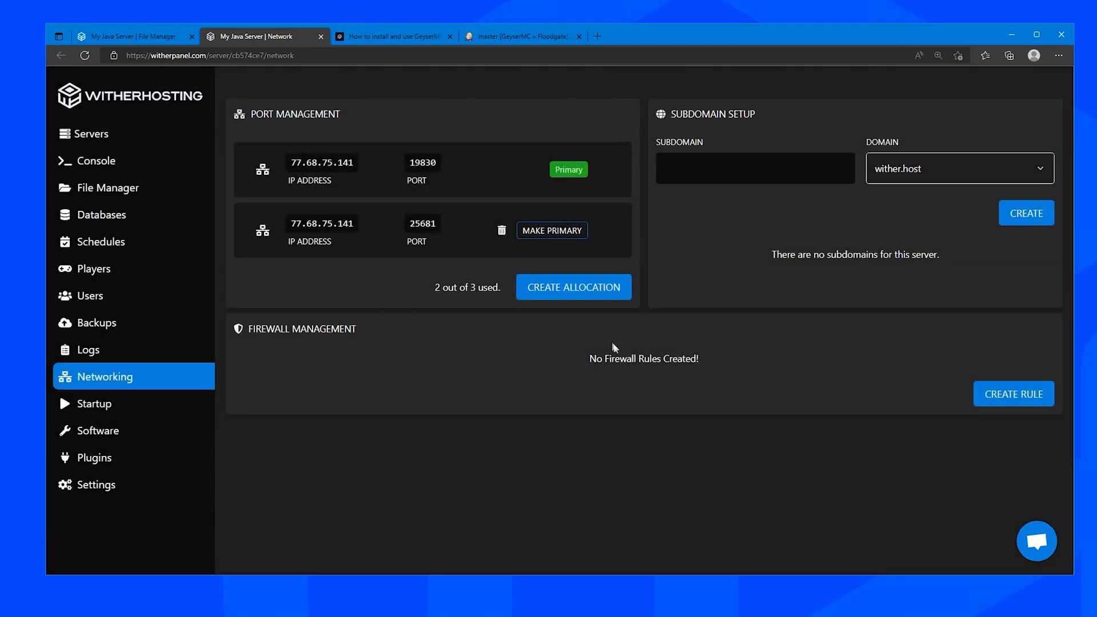
double_click(421, 223)
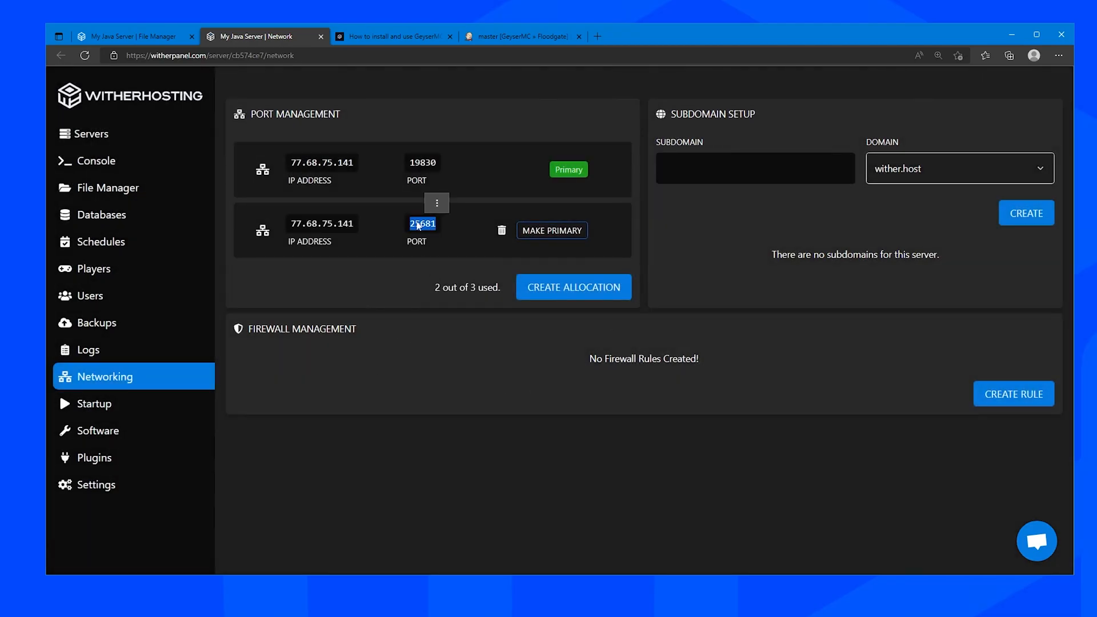
left_click(502, 229)
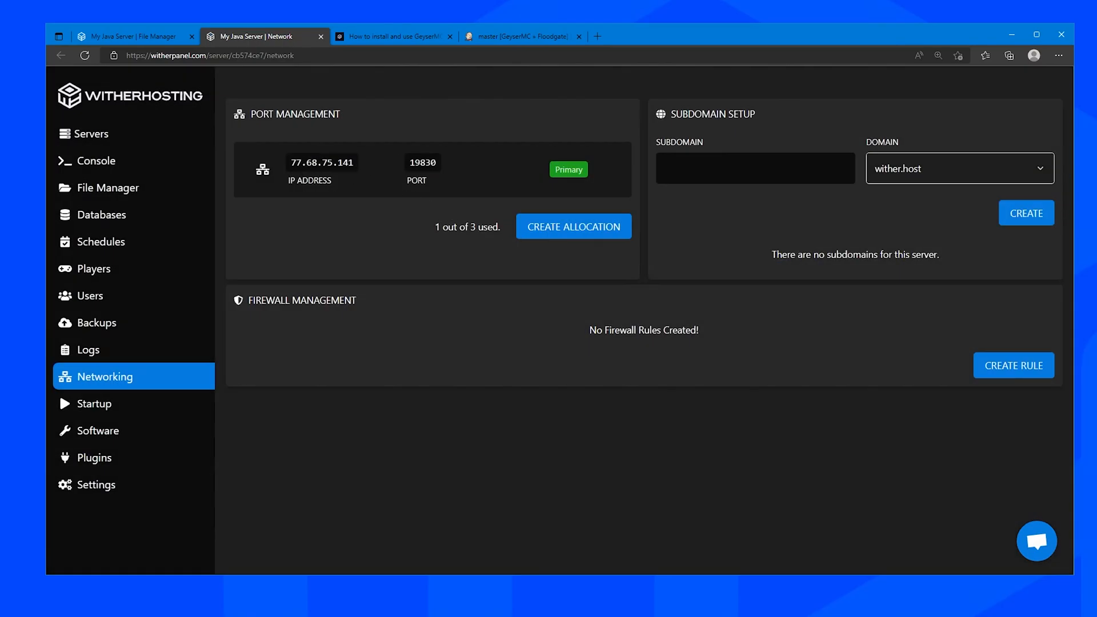
left_click(132, 36)
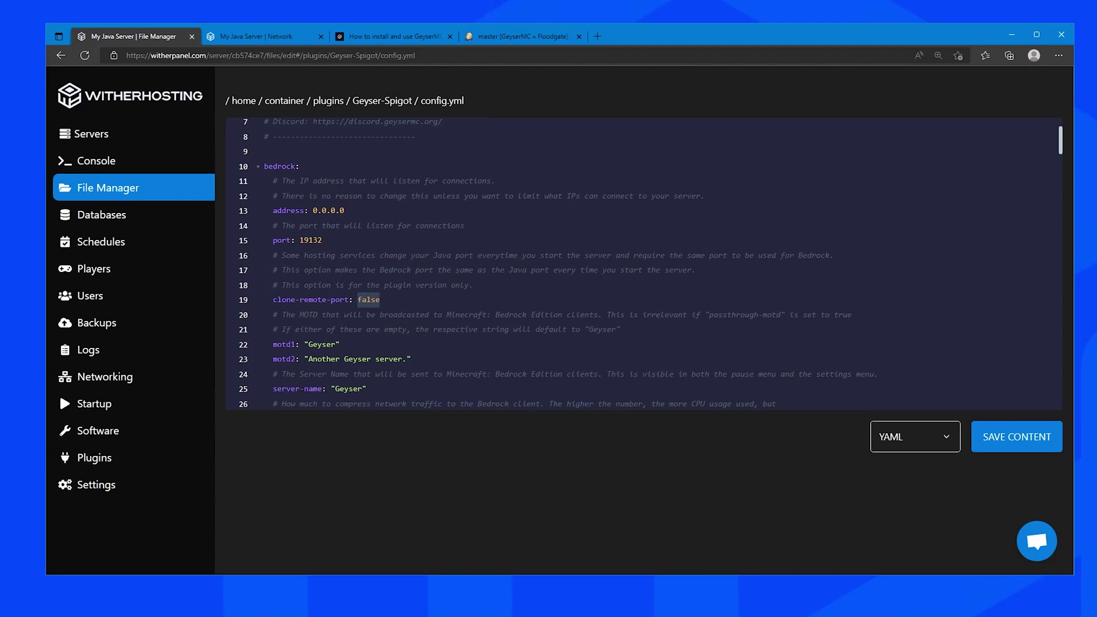
Set clone-remote-port to true and auth-type to floodgate in Geyser's config.yml and save
type("true")
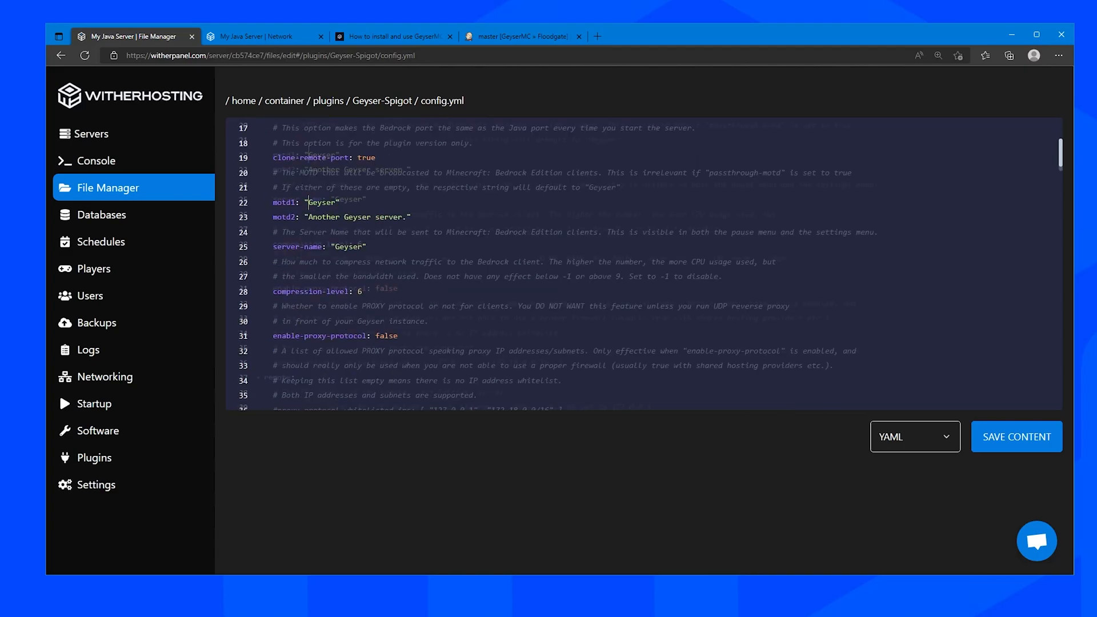
scroll("down", 3)
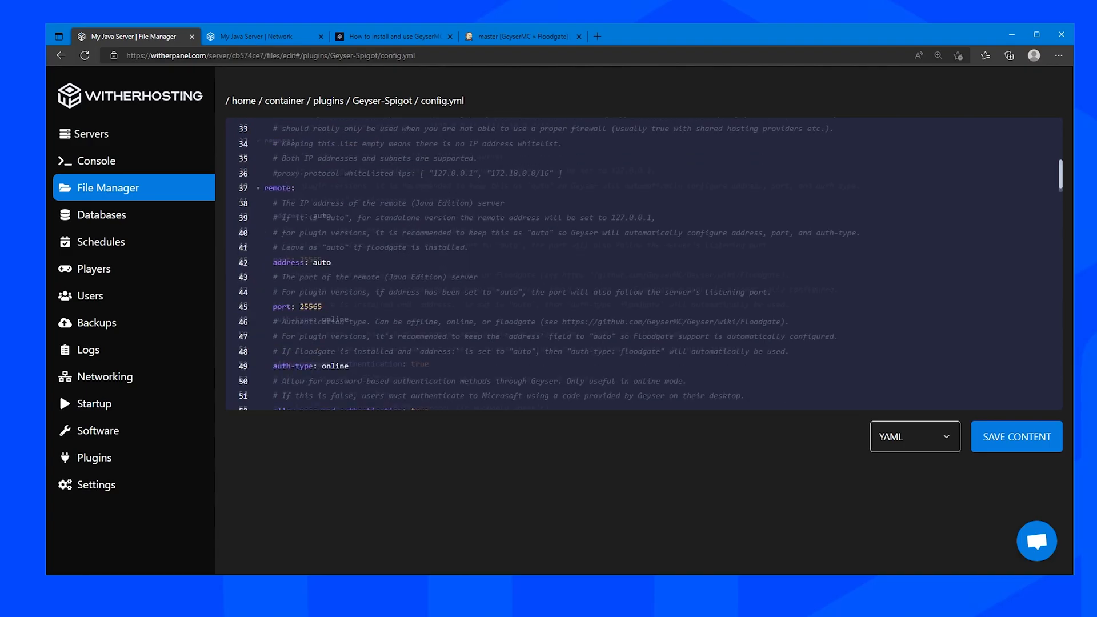
scroll("down", 3)
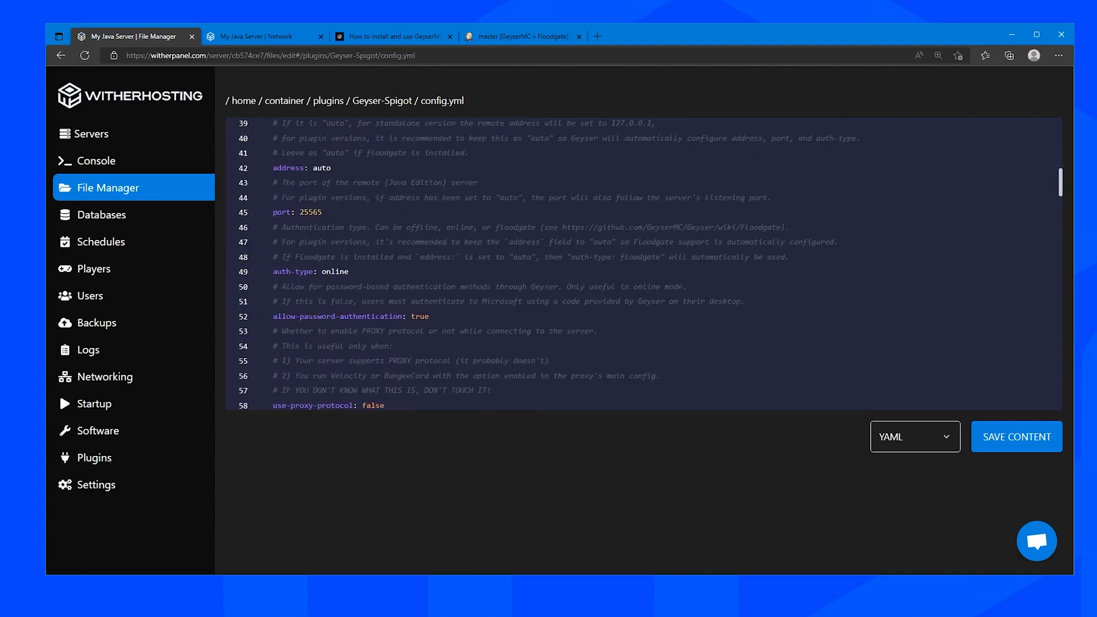
type("flood")
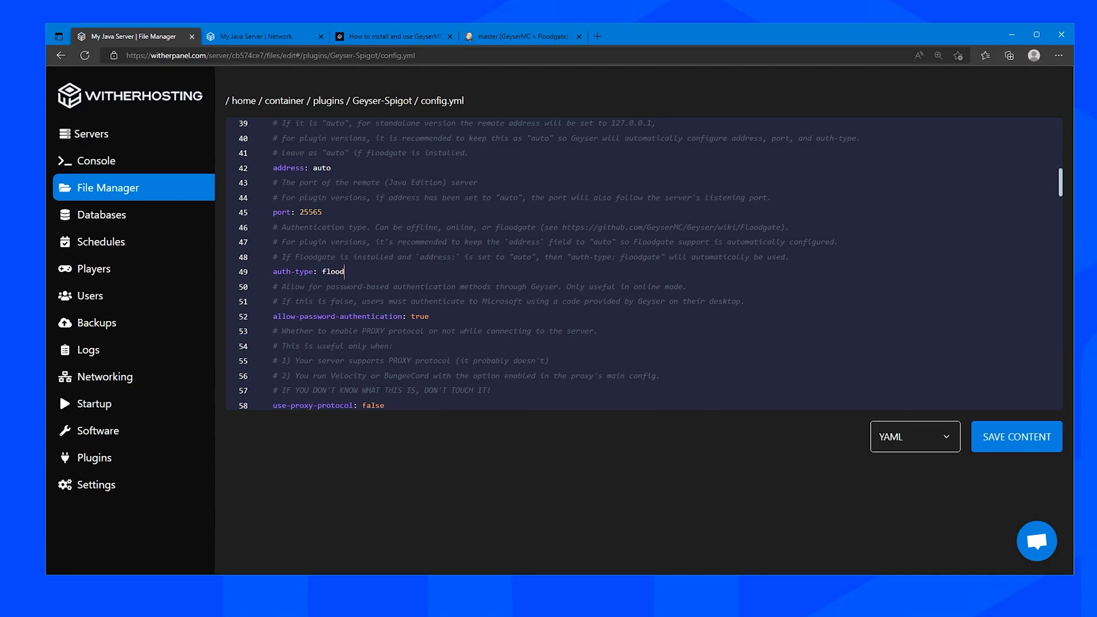
type("gate")
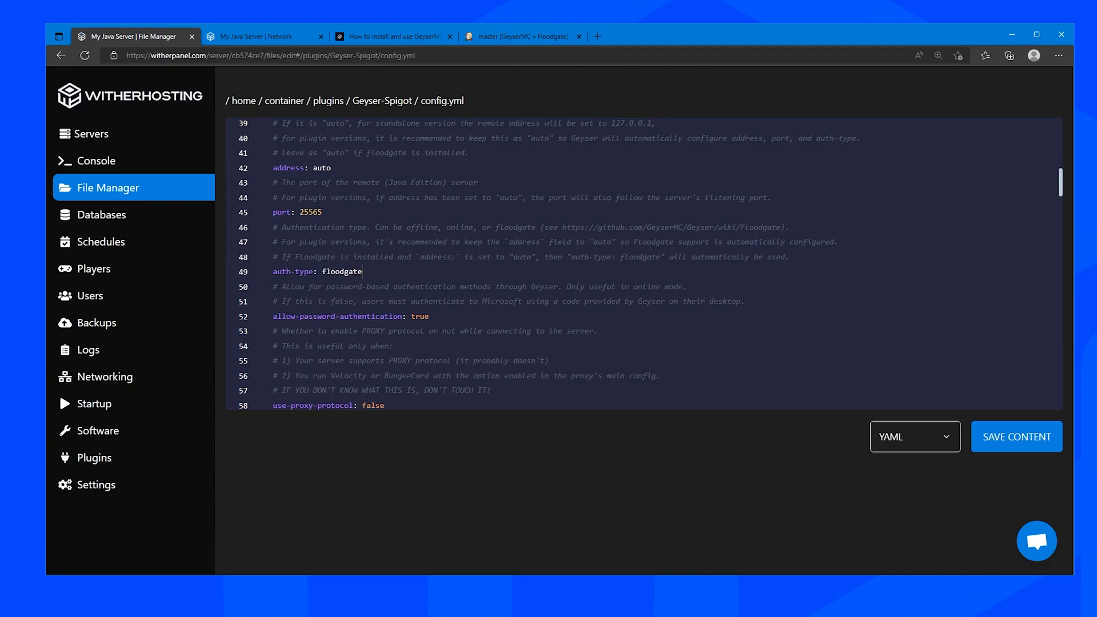
mouse_move(920, 443)
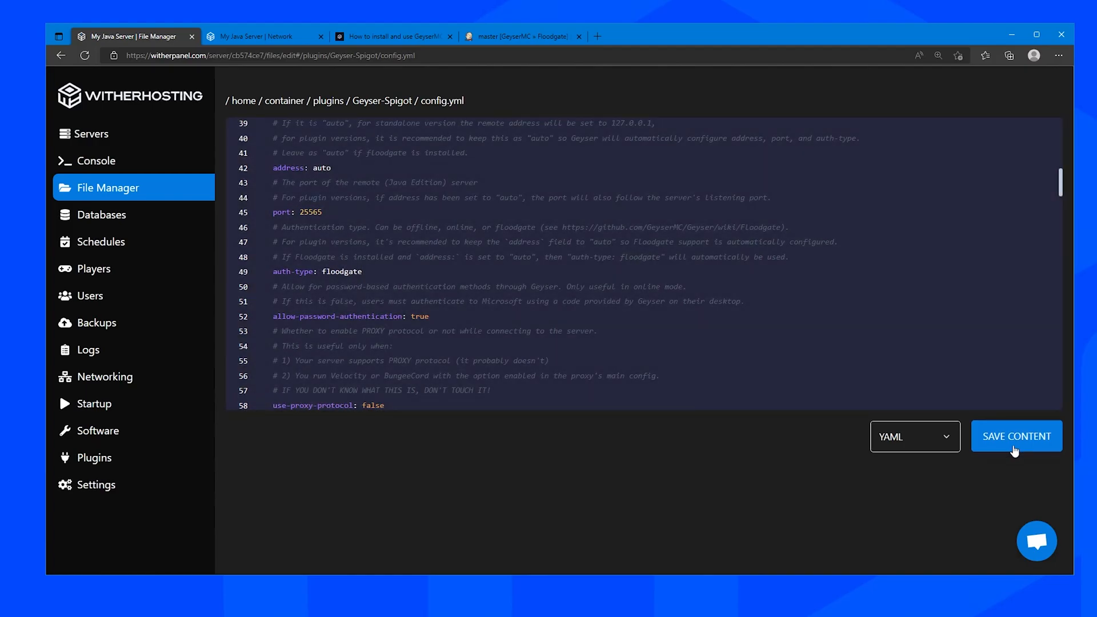
left_click(1015, 435)
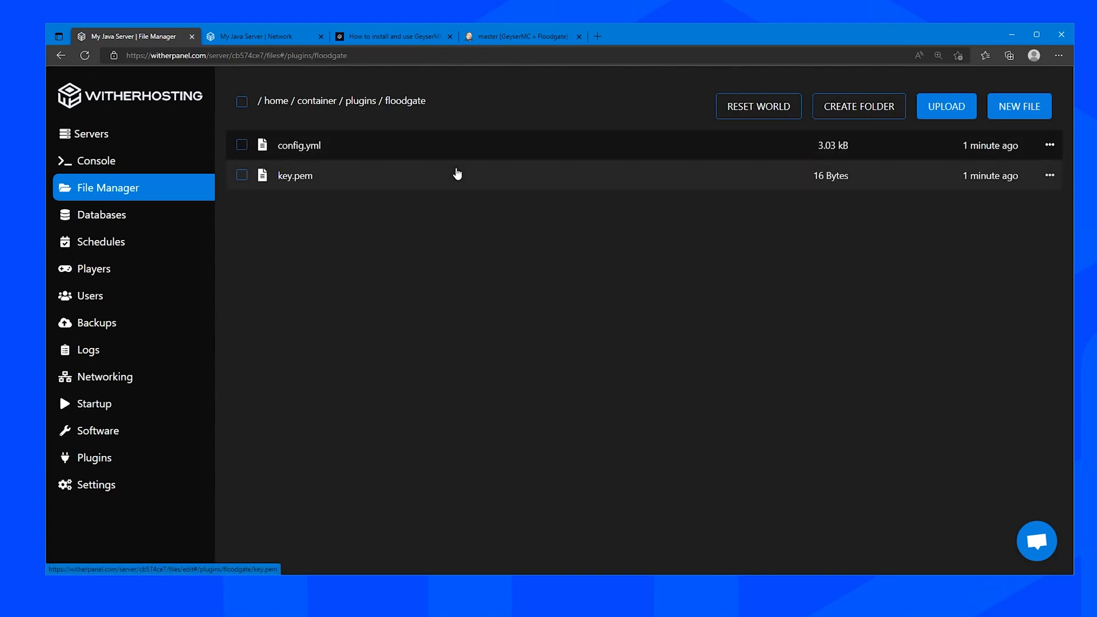
Check the dot username-prefix in Floodgate's config.yml, then go to the console
left_click(298, 145)
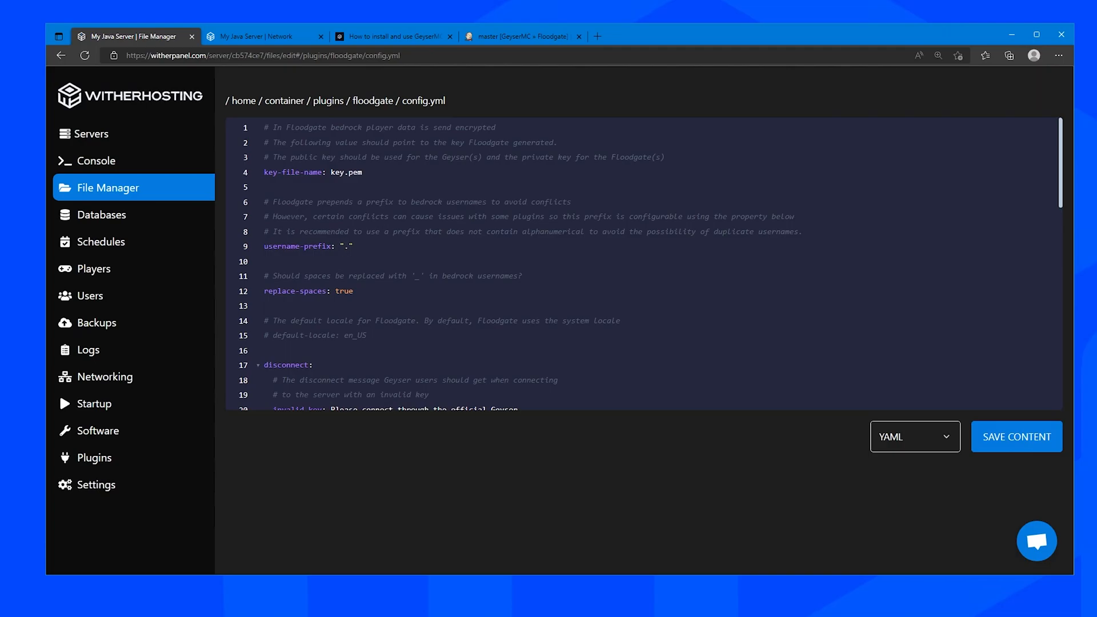
left_click(344, 246)
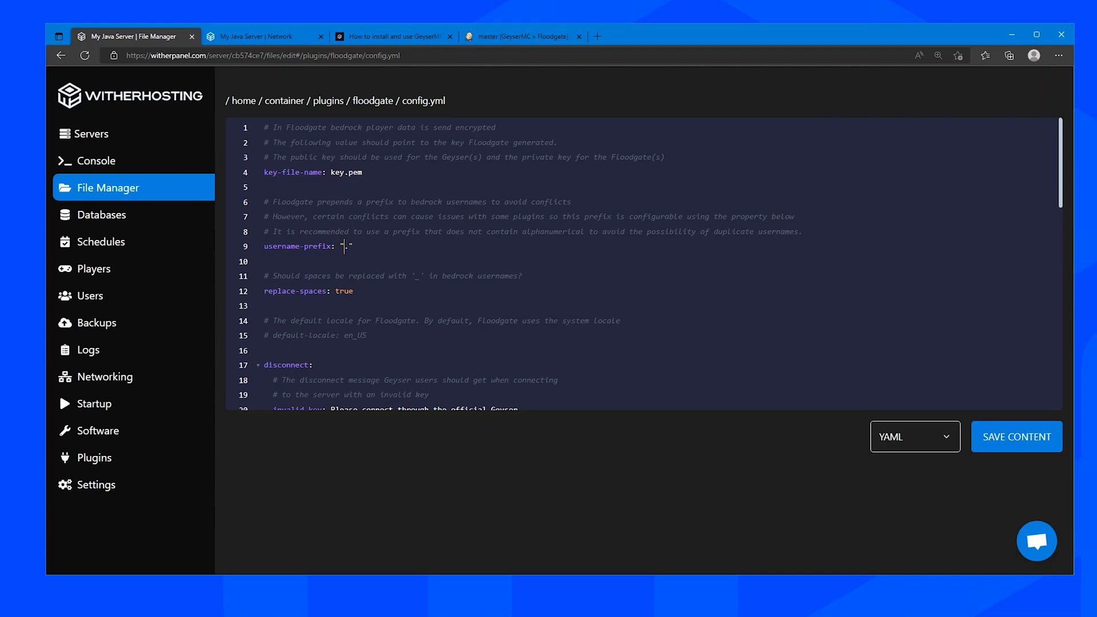
mouse_move(176, 167)
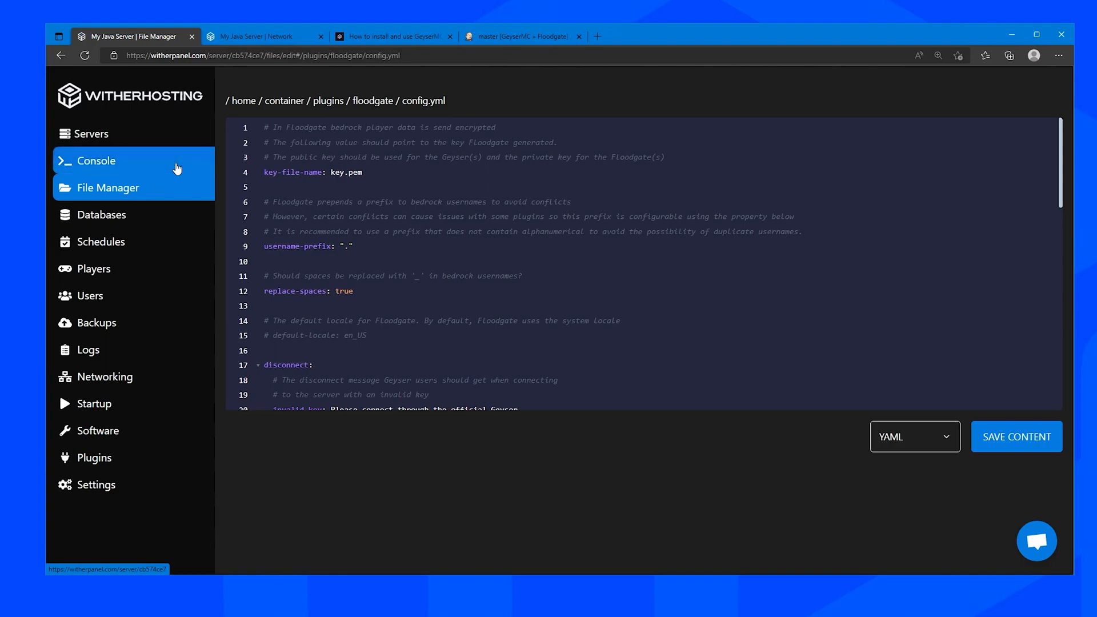
left_click(96, 161)
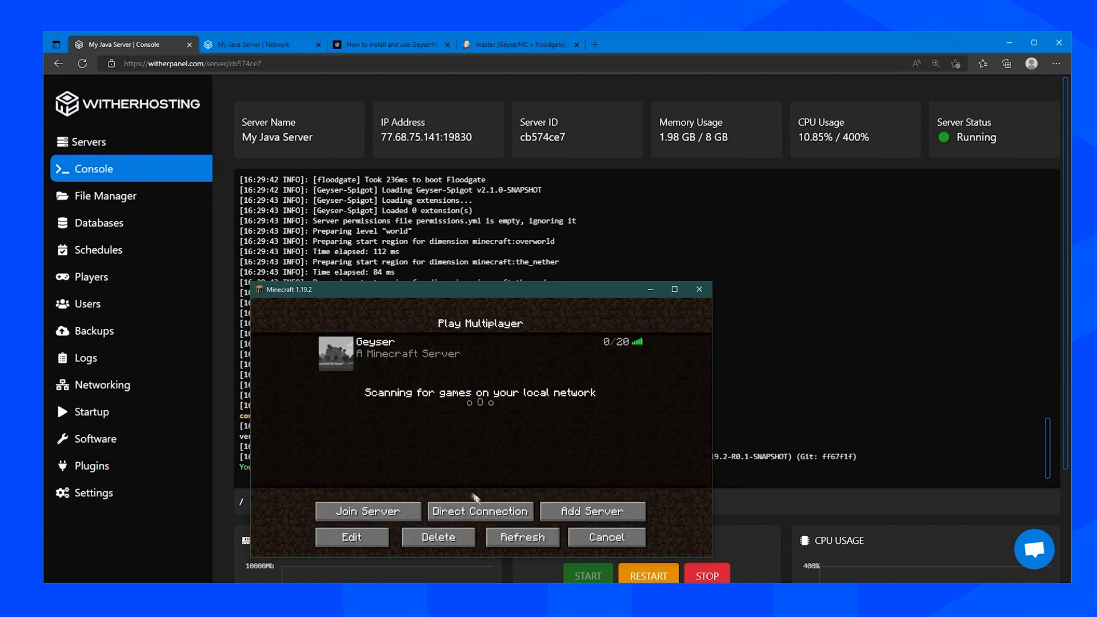
Join the Geyser server from the Java multiplayer list
left_click(366, 511)
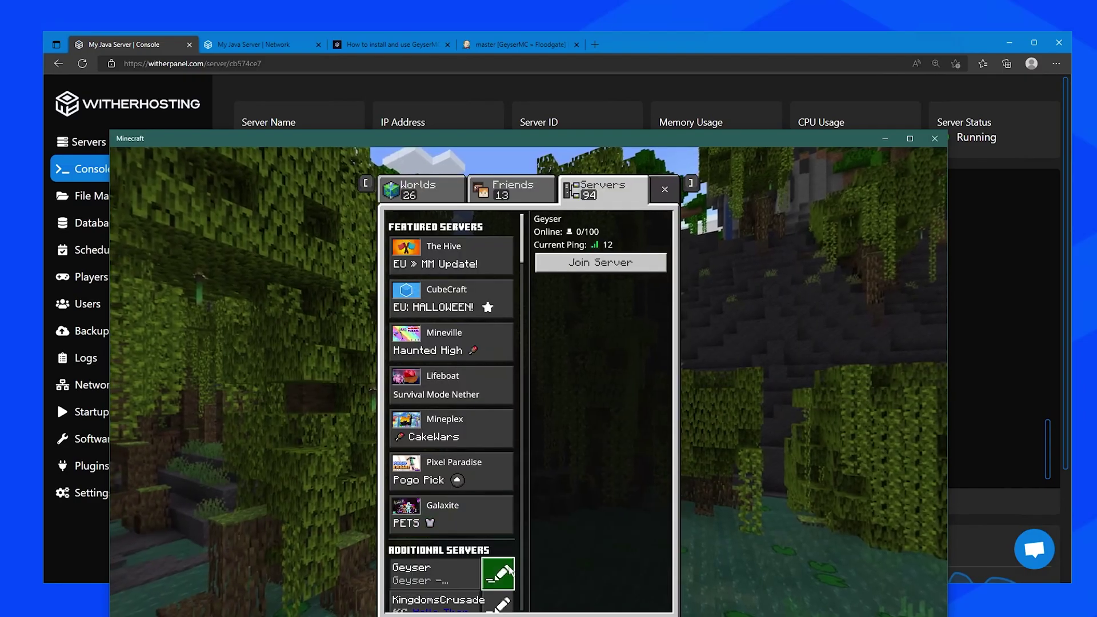
Confirm the Bedrock entry's address 77.68.75.141:19830 and attempt to join the Geyser server
left_click(498, 574)
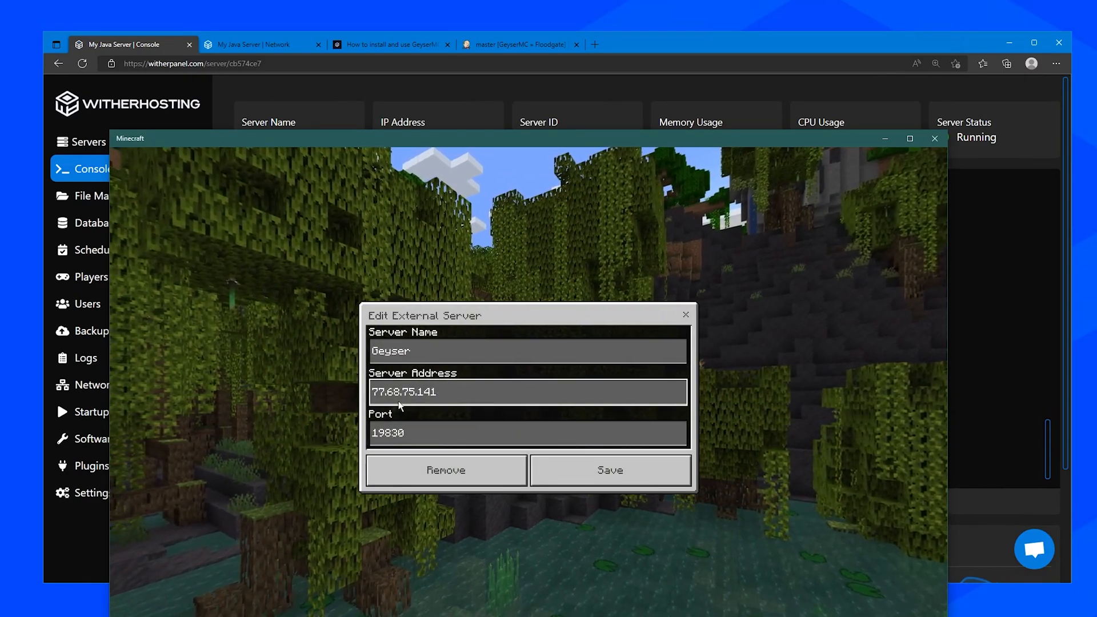
left_click(608, 469)
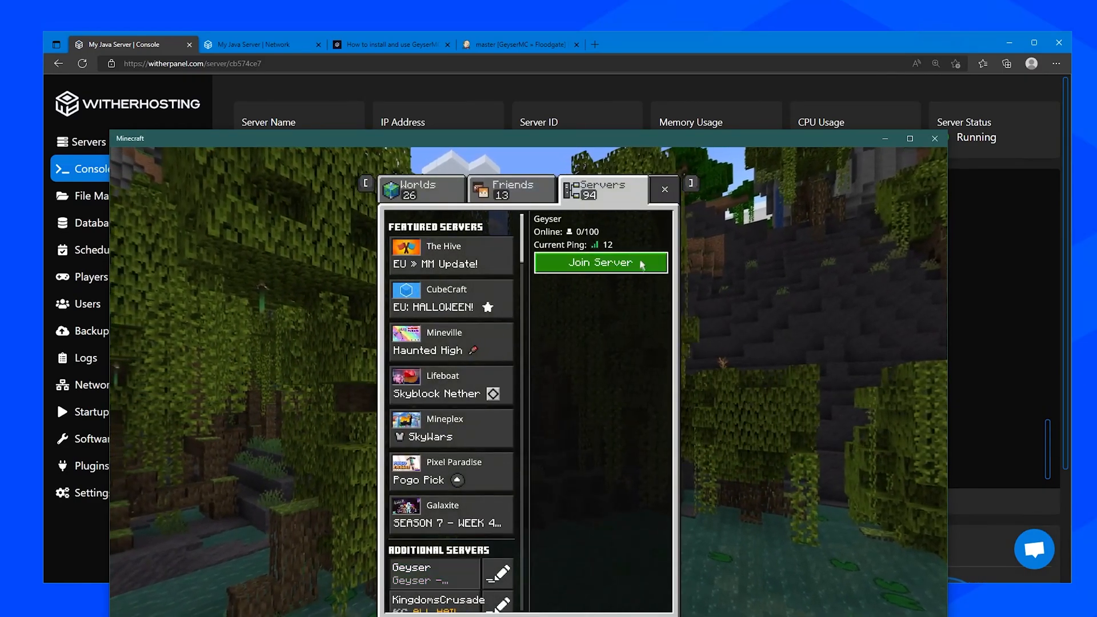
left_click(600, 263)
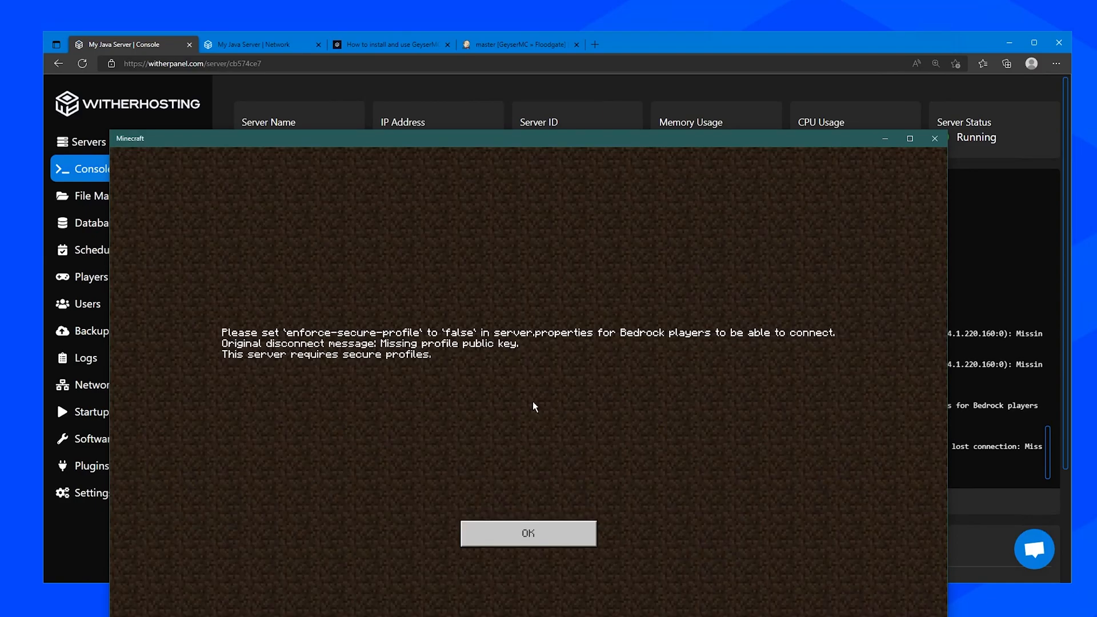
mouse_move(425, 465)
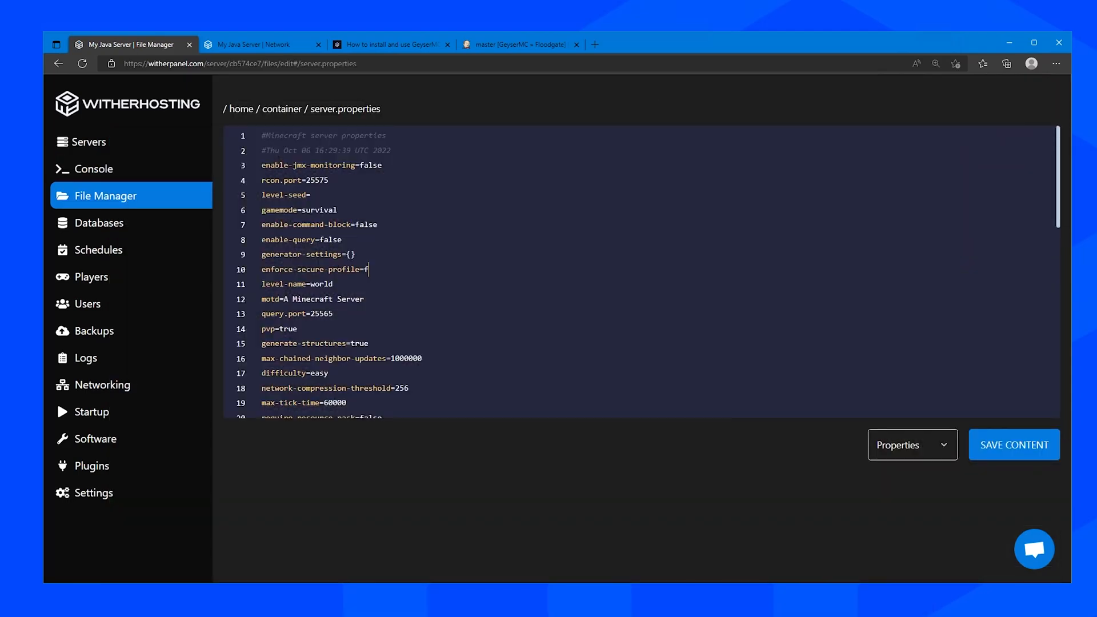
Change enforce-secure-profile to false in server.properties and save the file
type("alse")
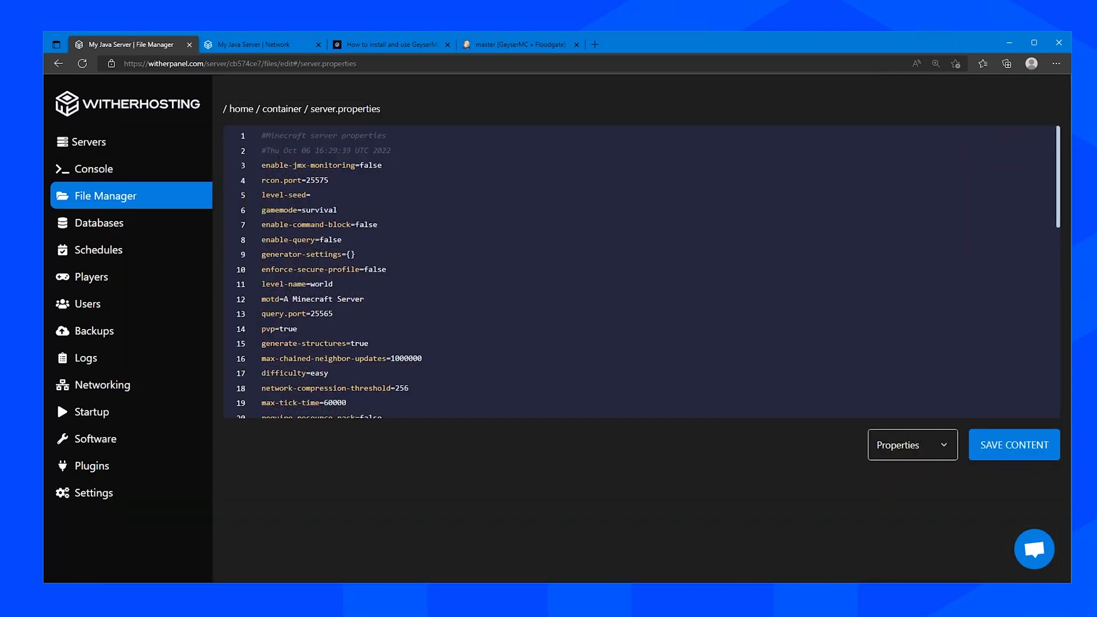
left_click(94, 169)
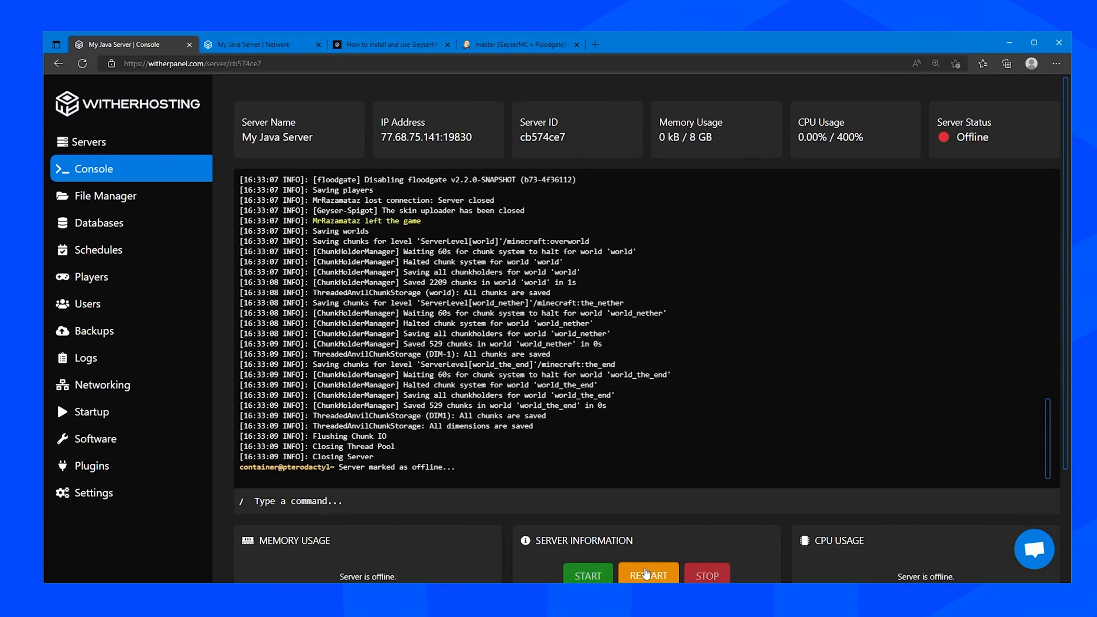
Restart the server so the new Geyser, Floodgate and properties settings load
left_click(647, 574)
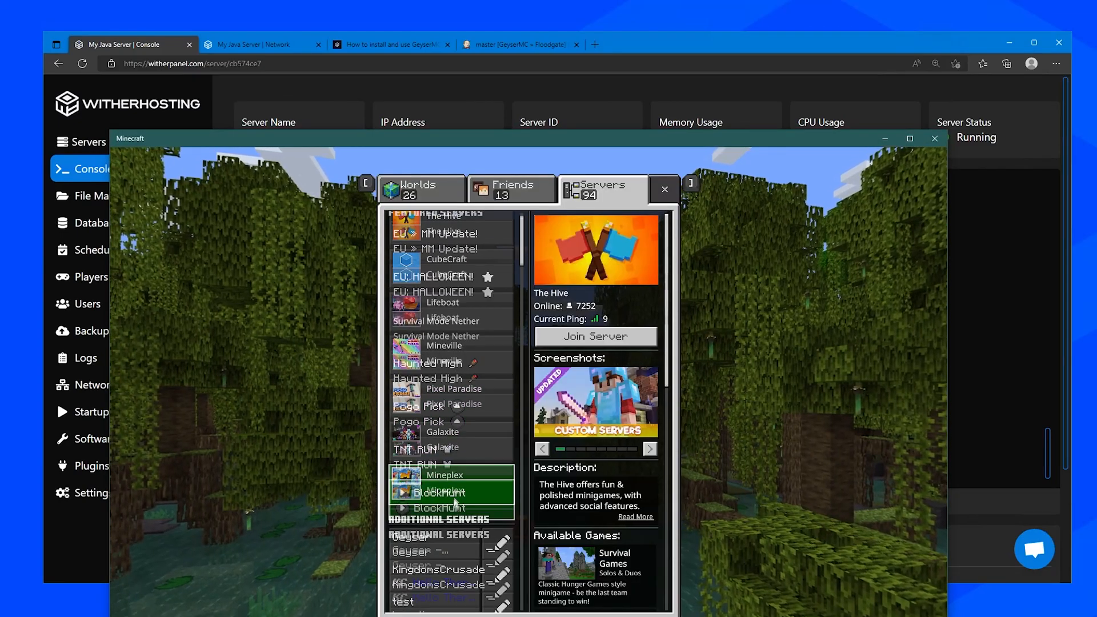
Join the Geyser server, then view chat showing MrRazamataz2006 joined alongside the Java player
left_click(594, 336)
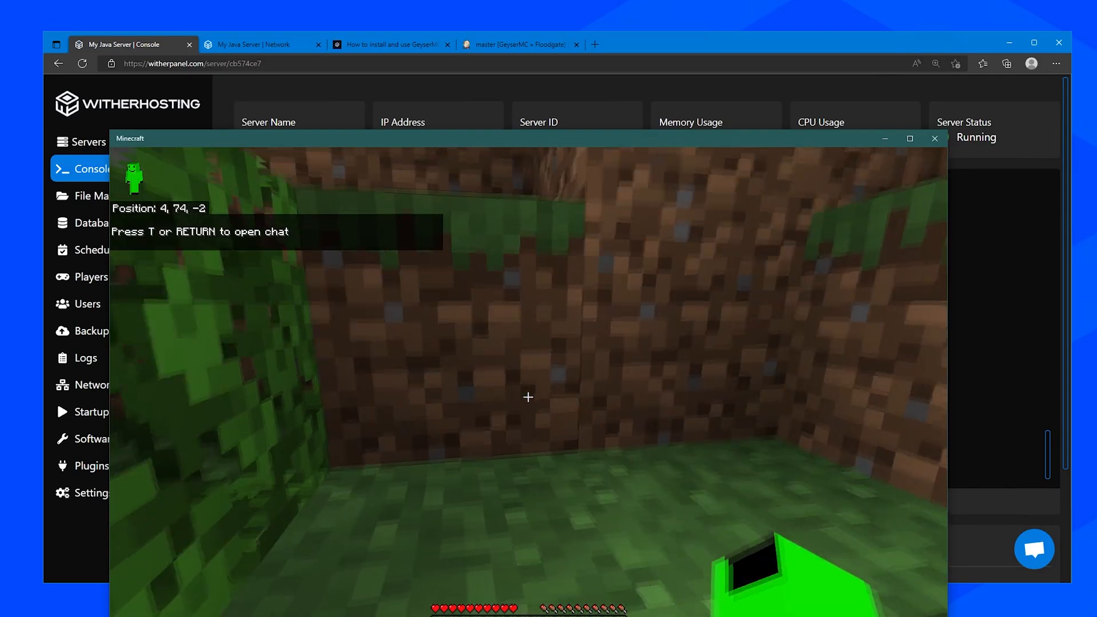
mouse_move(528, 396)
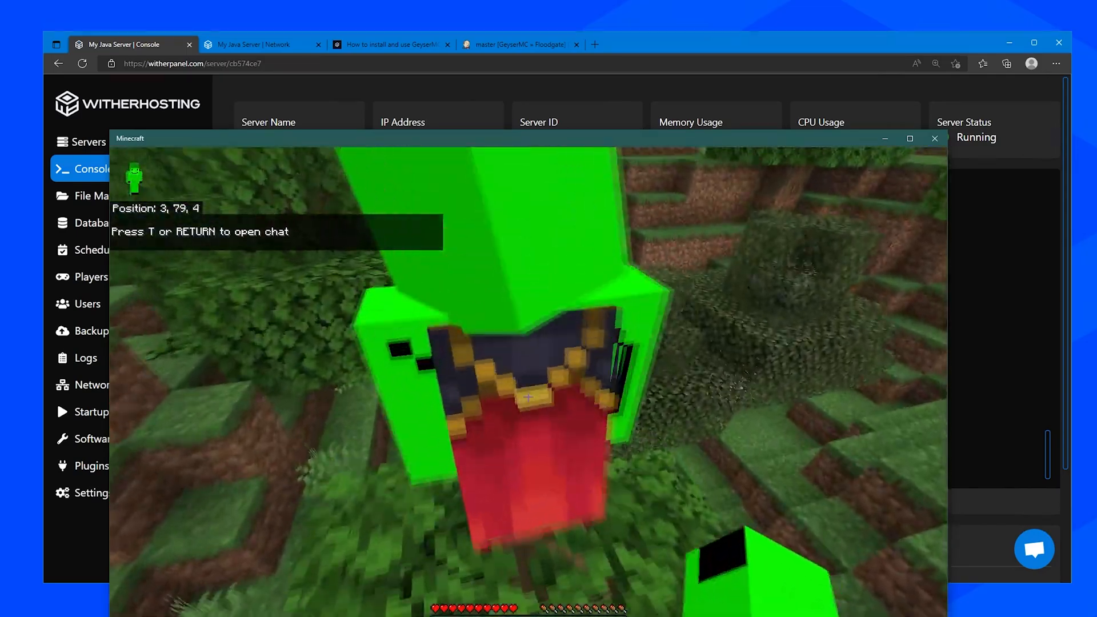
key("t")
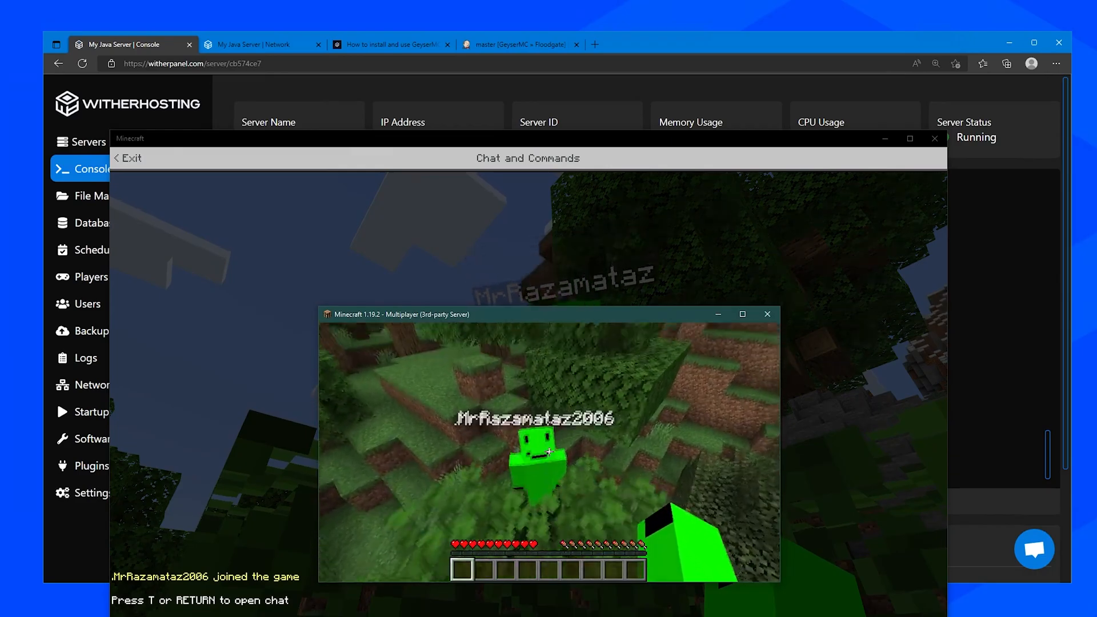
key("Escape")
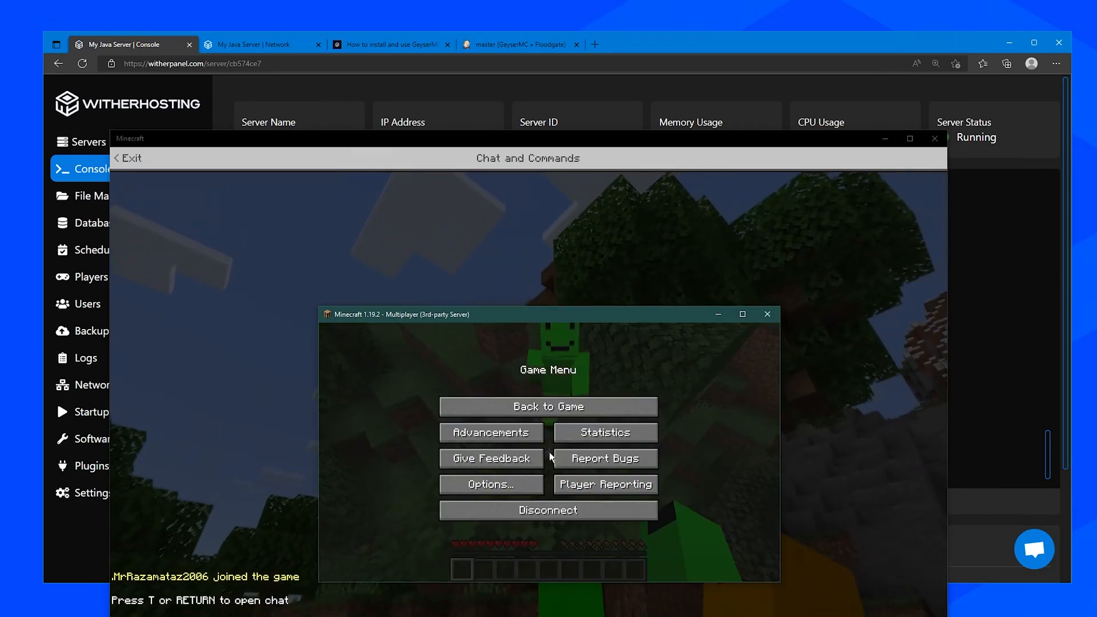